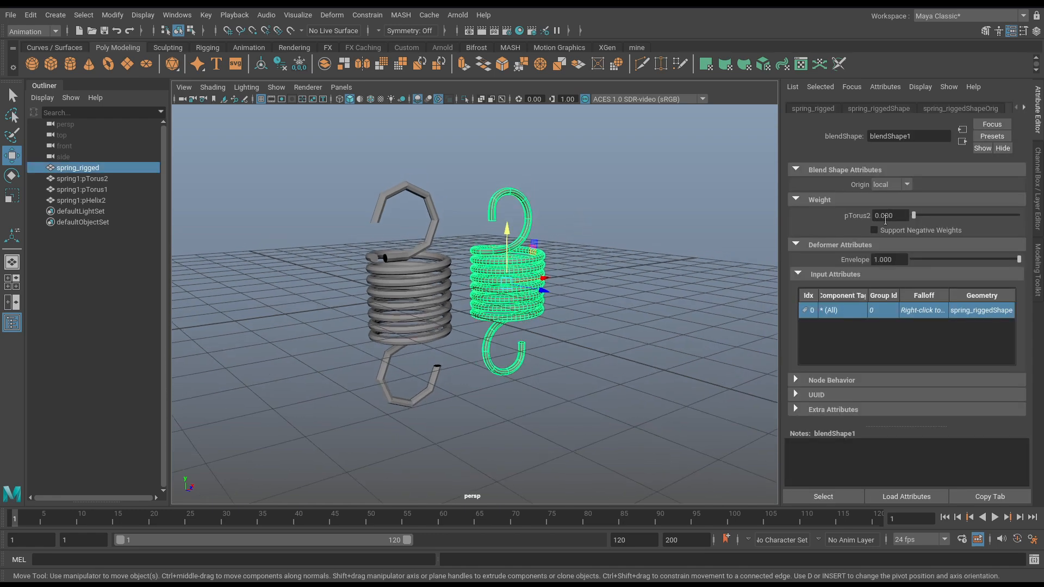
Sweep the blendShape1 pTorus2 weight up and down, ending near 0.26 with a torus hook selected.
{"action": "left_click_drag", "start_coordinate": [914, 216], "coordinate": [969, 215]}
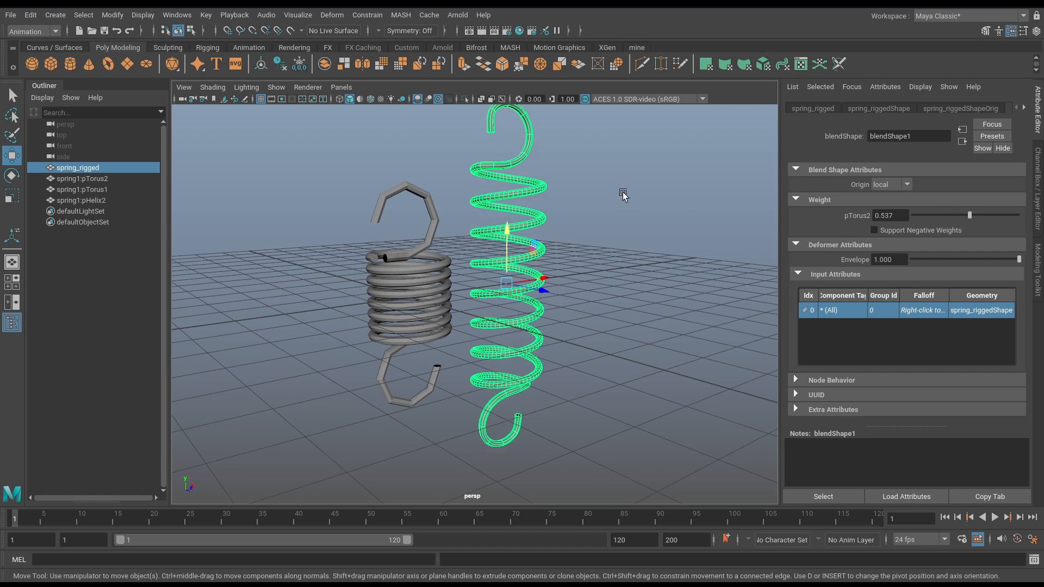
{"action": "left_click_drag", "start_coordinate": [969, 216], "coordinate": [1012, 215]}
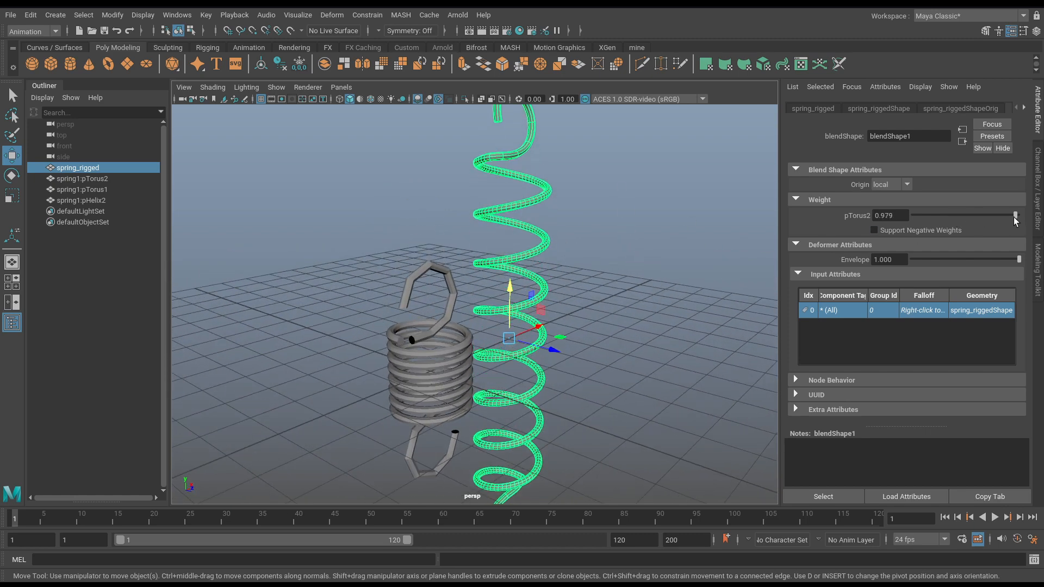
{"action": "left_click_drag", "start_coordinate": [1014, 215], "coordinate": [979, 216]}
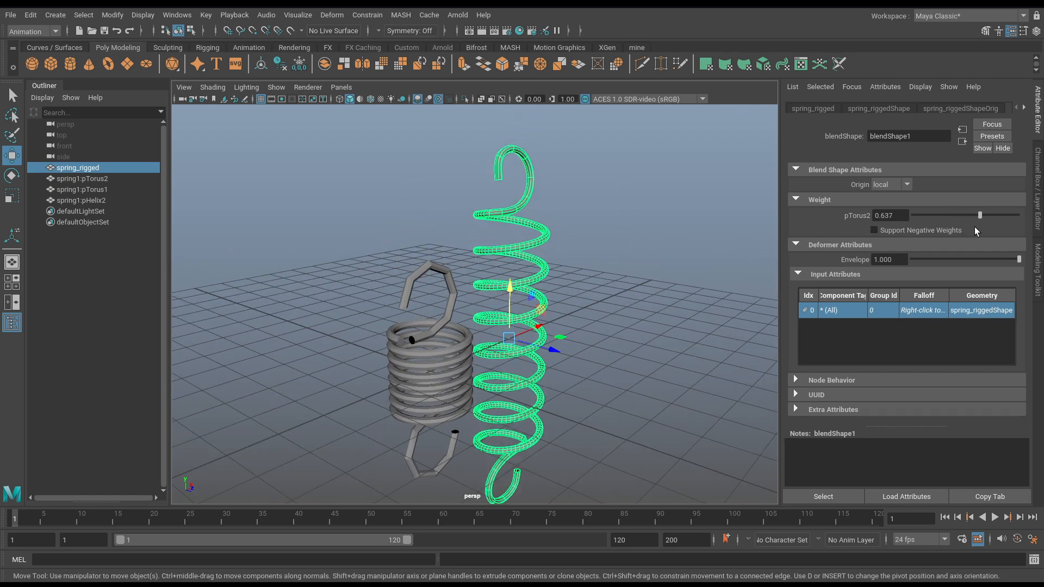
{"action": "left_click_drag", "start_coordinate": [980, 215], "coordinate": [946, 215]}
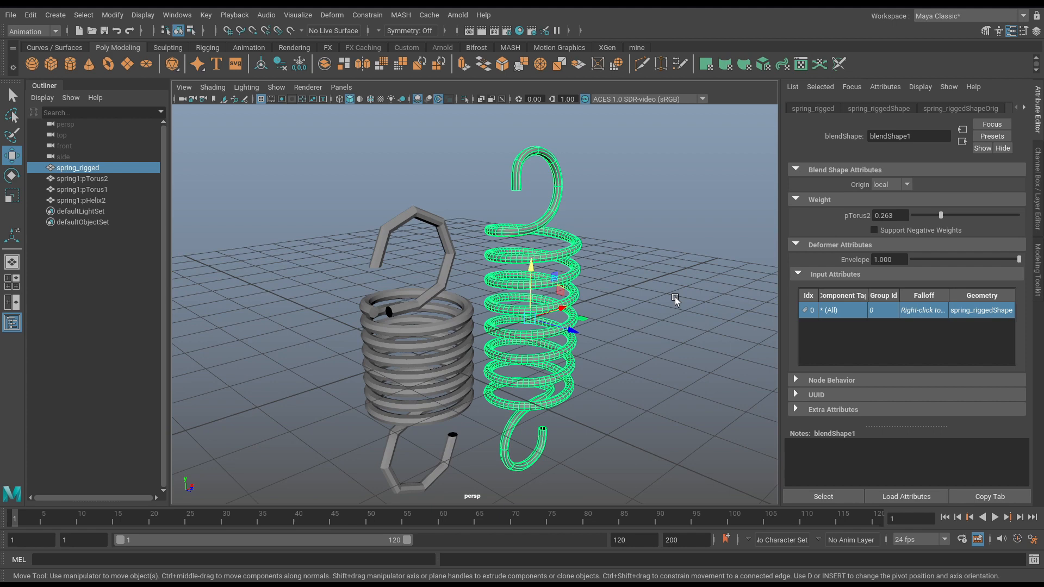
{"action": "left_click_drag", "start_coordinate": [675, 300], "coordinate": [456, 324]}
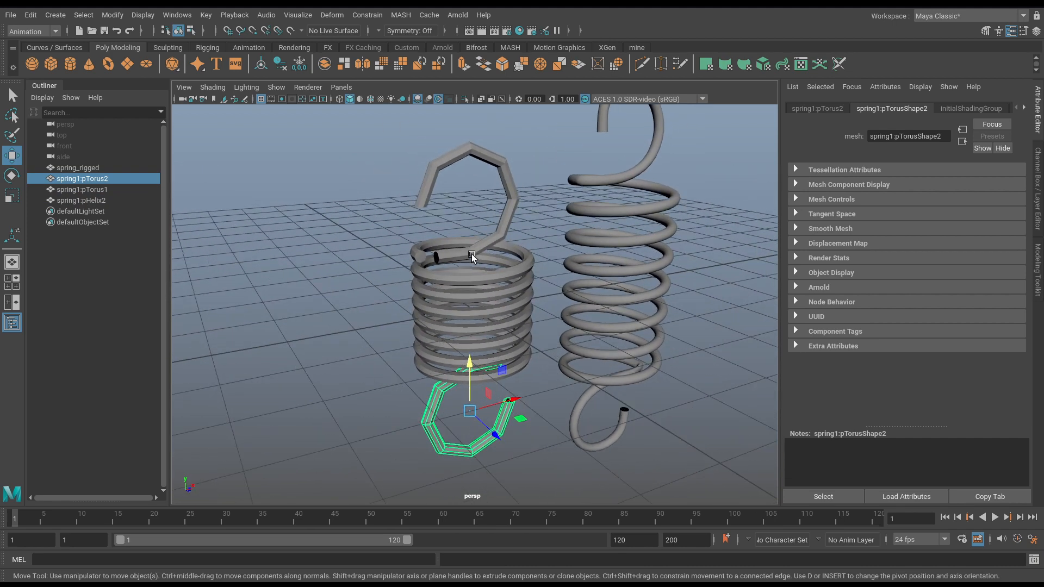
Test pHelix2's Height and reset it, then Mesh > Combine the helix with the torus hooks.
{"action": "left_click", "coordinate": [82, 200]}
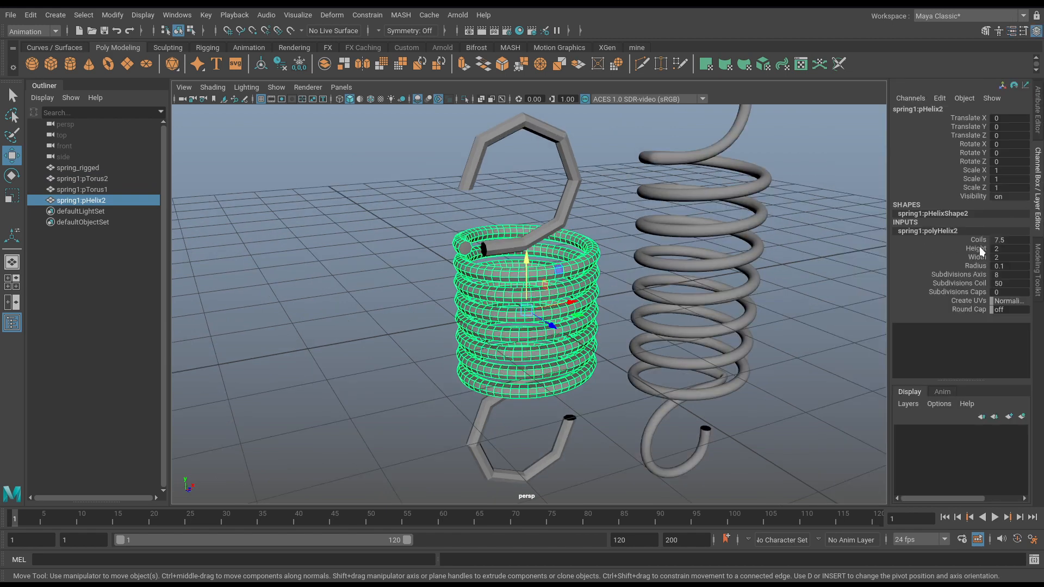
{"action": "left_click_drag", "start_coordinate": [976, 248], "coordinate": [999, 248]}
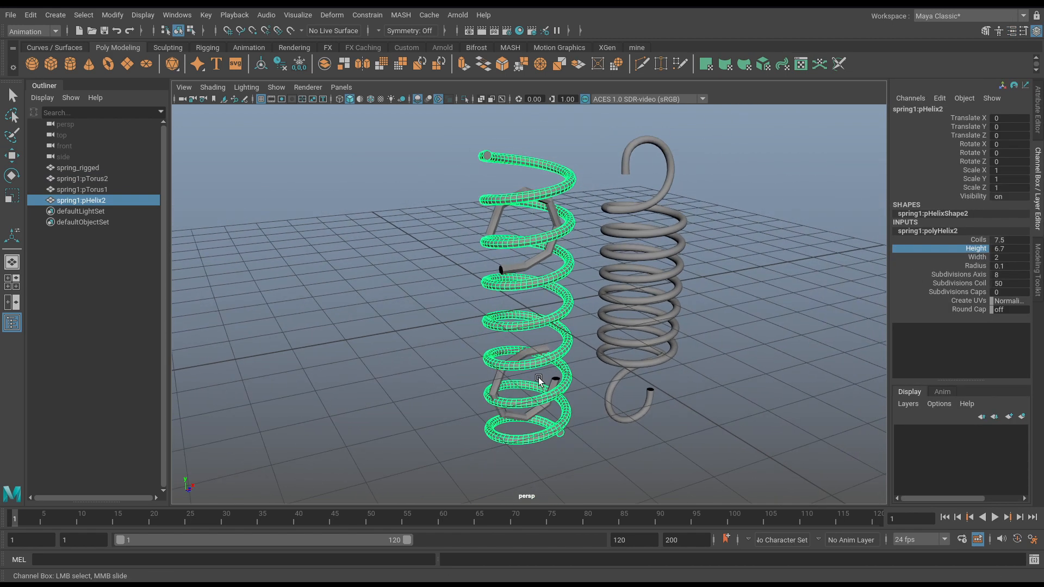
{"action": "left_click_drag", "start_coordinate": [999, 248], "coordinate": [973, 248]}
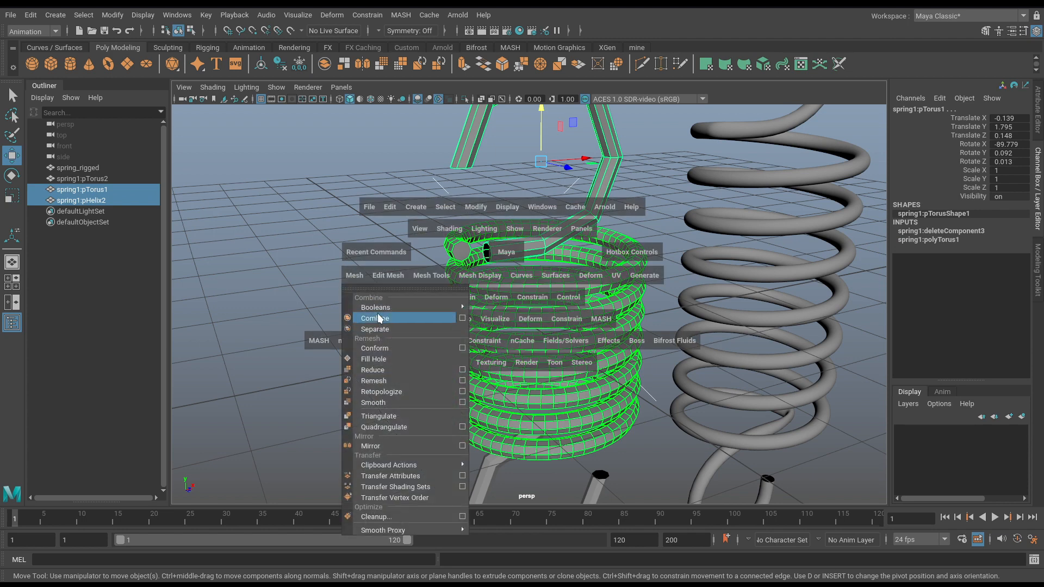
{"action": "left_click", "coordinate": [376, 317]}
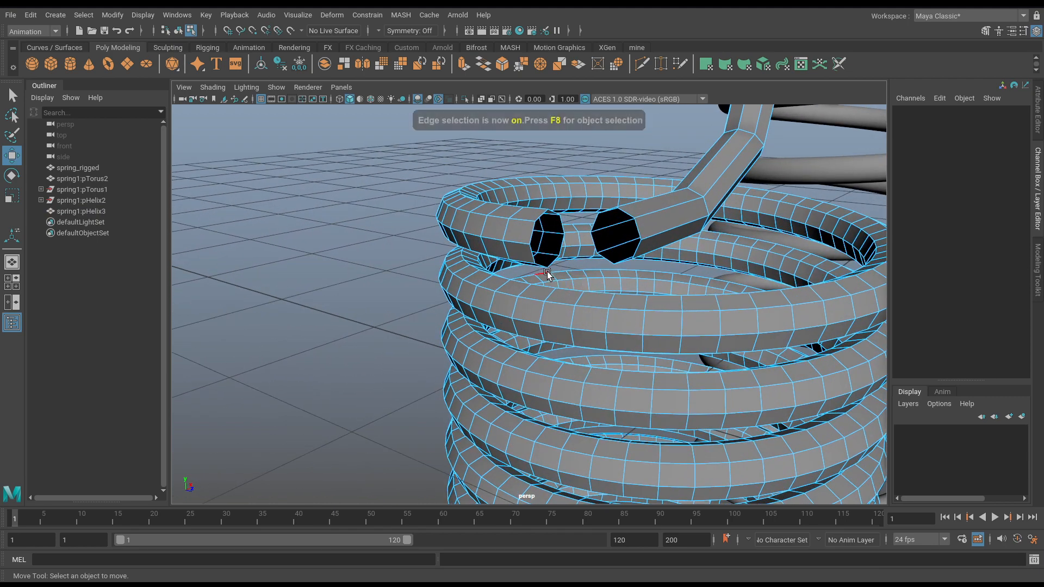
Bridge the hook's end ring to the coil's end ring, inspect the history, then undo to separate pieces.
{"action": "left_click", "coordinate": [546, 273]}
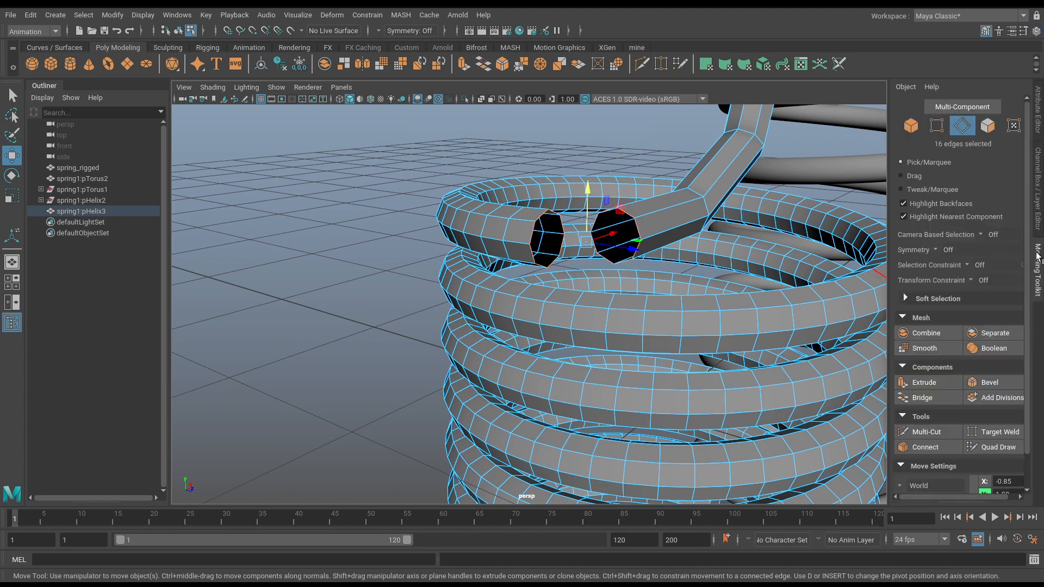
{"action": "left_click", "coordinate": [921, 398]}
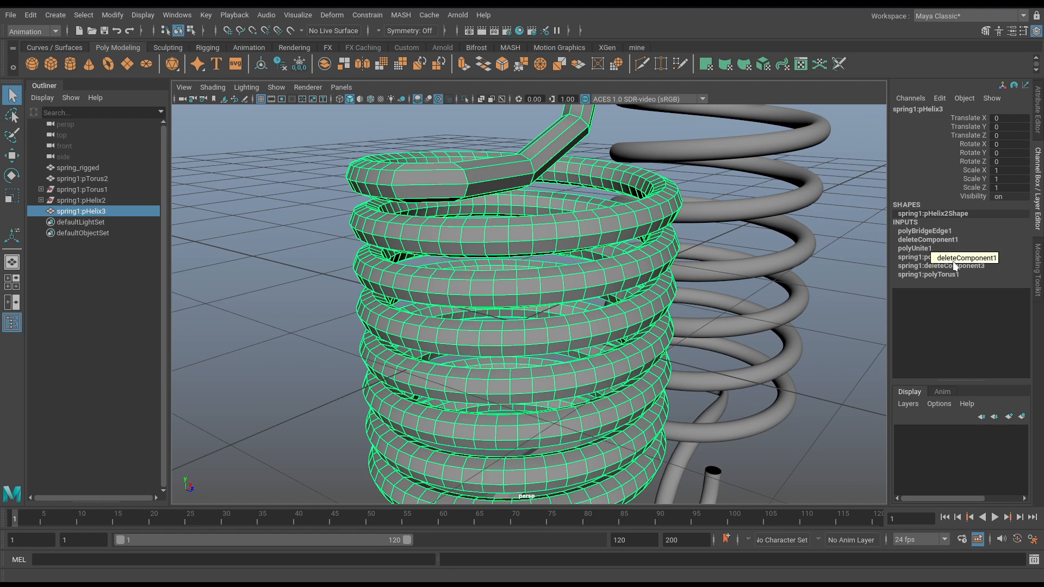
{"action": "left_click", "coordinate": [928, 256]}
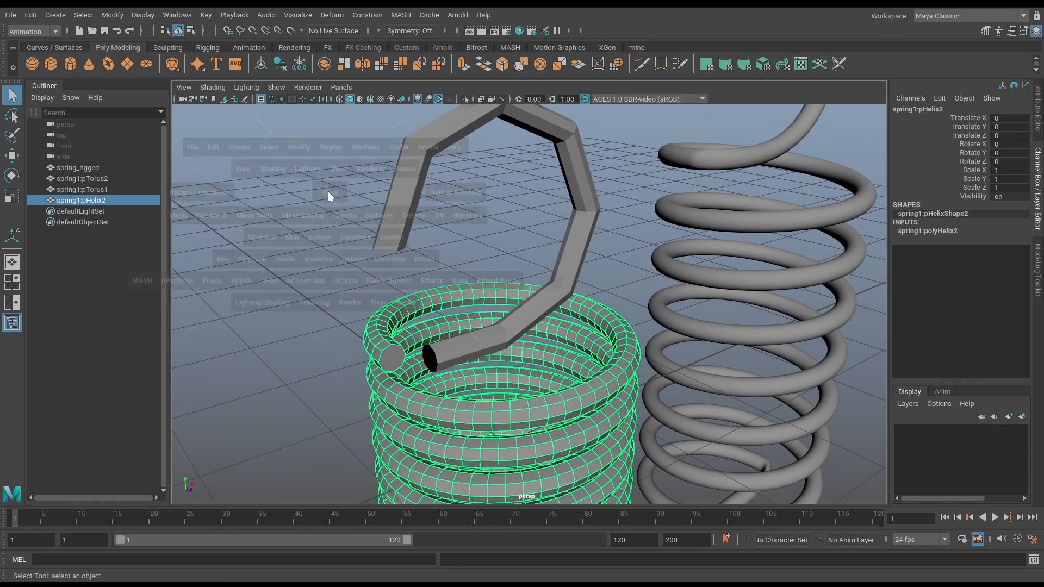
Create a new locator from the Create menu.
{"action": "key", "text": "space"}
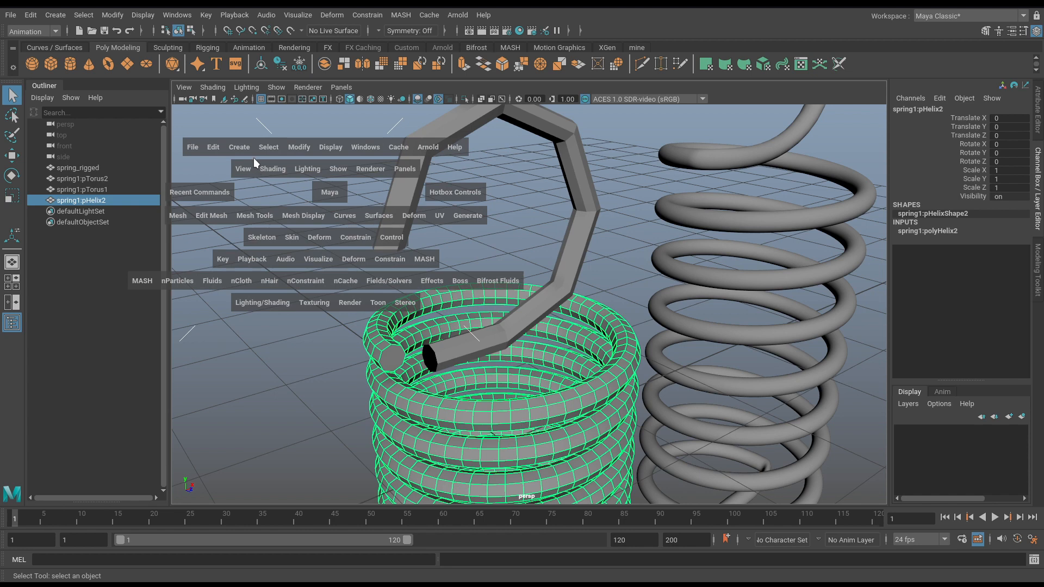
{"action": "left_click", "coordinate": [238, 146]}
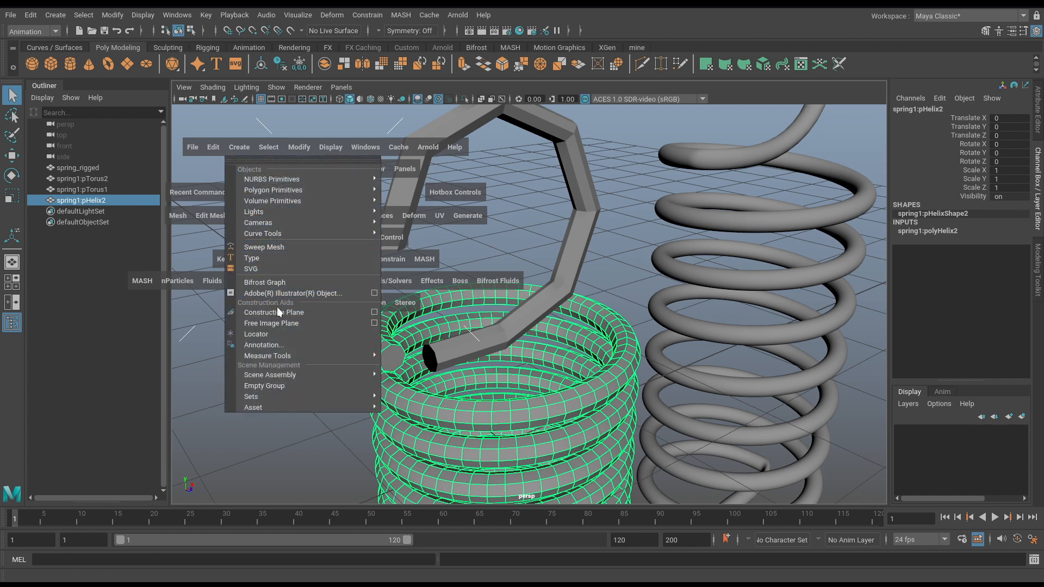
{"action": "left_click", "coordinate": [256, 334]}
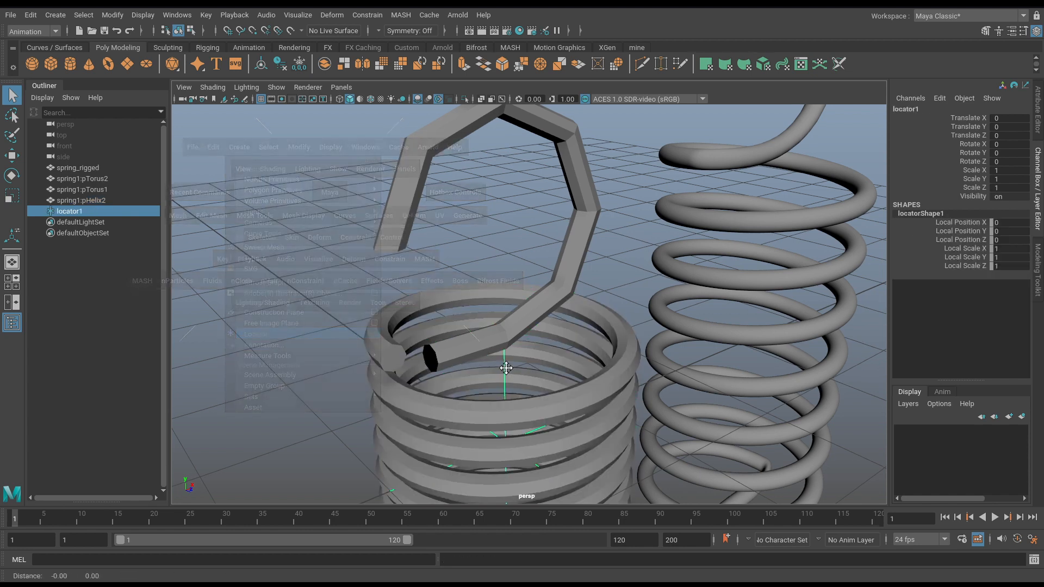
{"action": "left_click", "coordinate": [11, 155]}
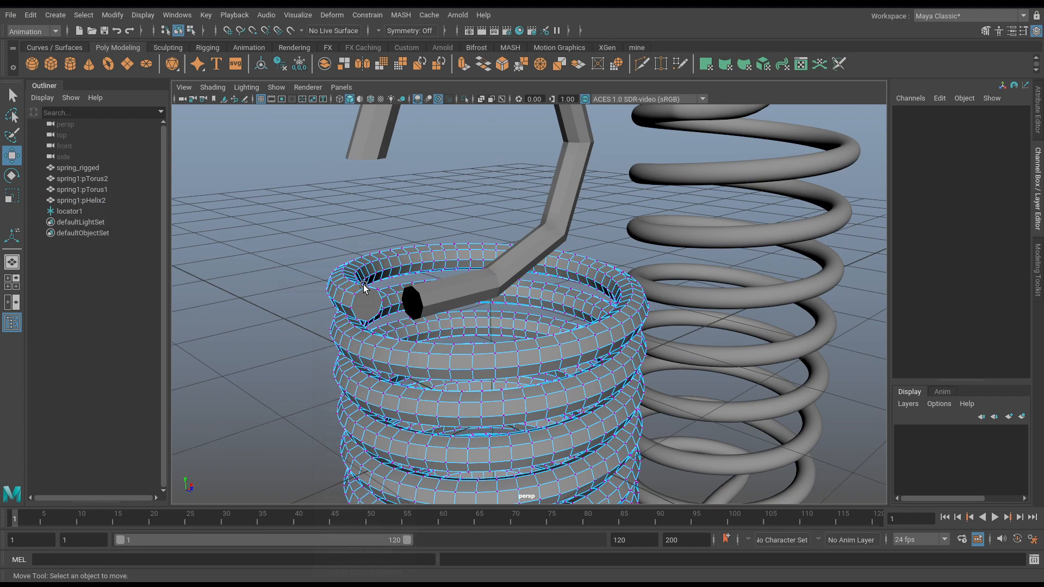
Constrain the locator to the coil's top surface with Point On Poly and parent pTorus1 under locator1.
{"action": "left_click", "coordinate": [82, 200]}
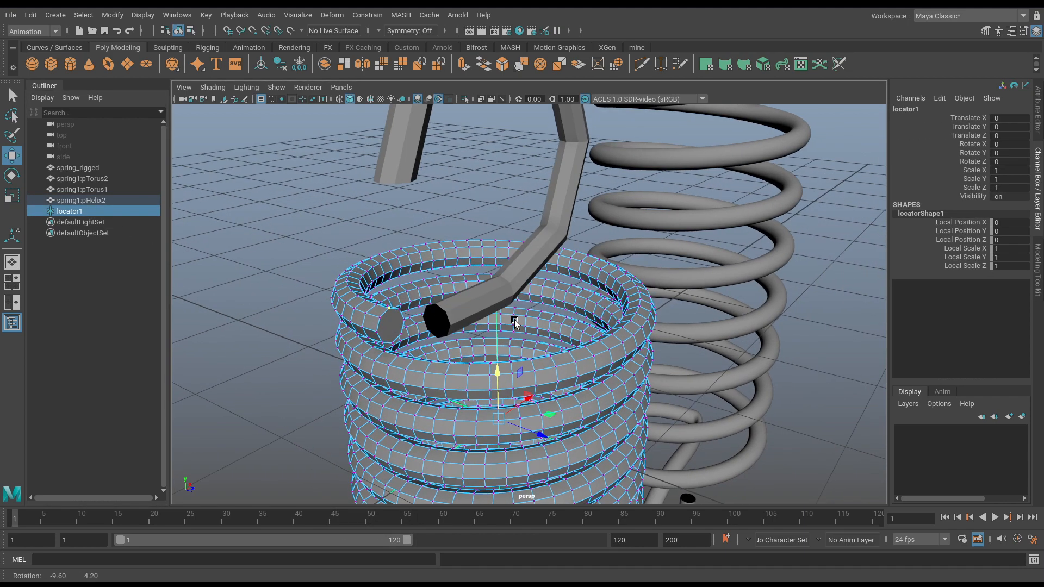
{"action": "key", "text": "space"}
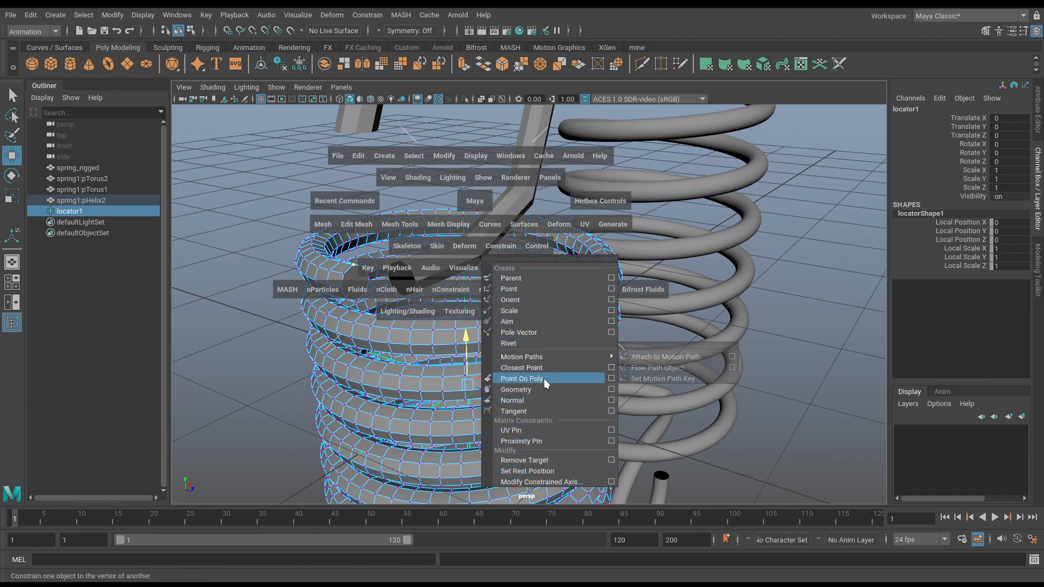
{"action": "left_click", "coordinate": [520, 378]}
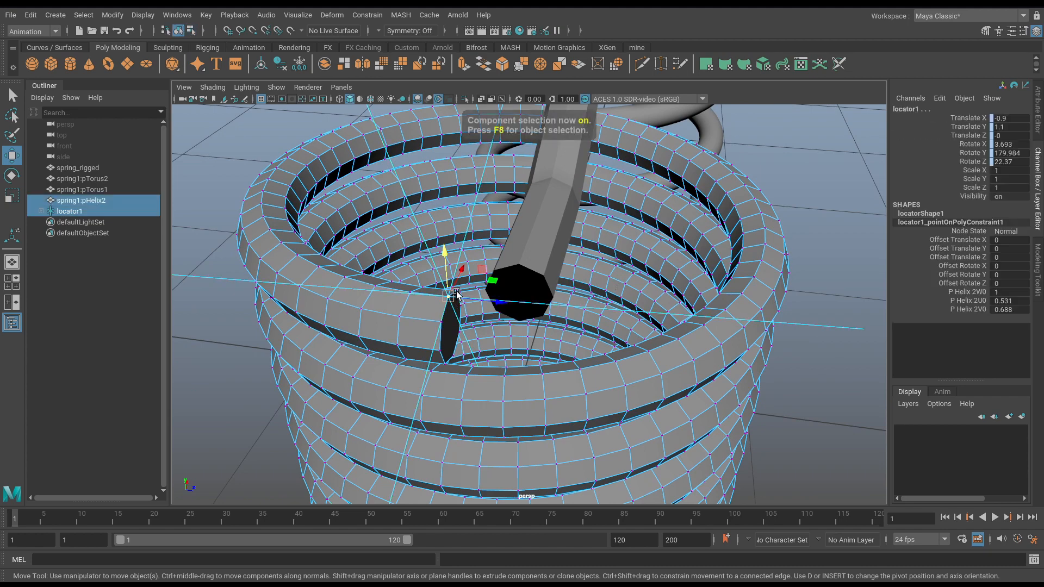
{"action": "key", "text": "F8"}
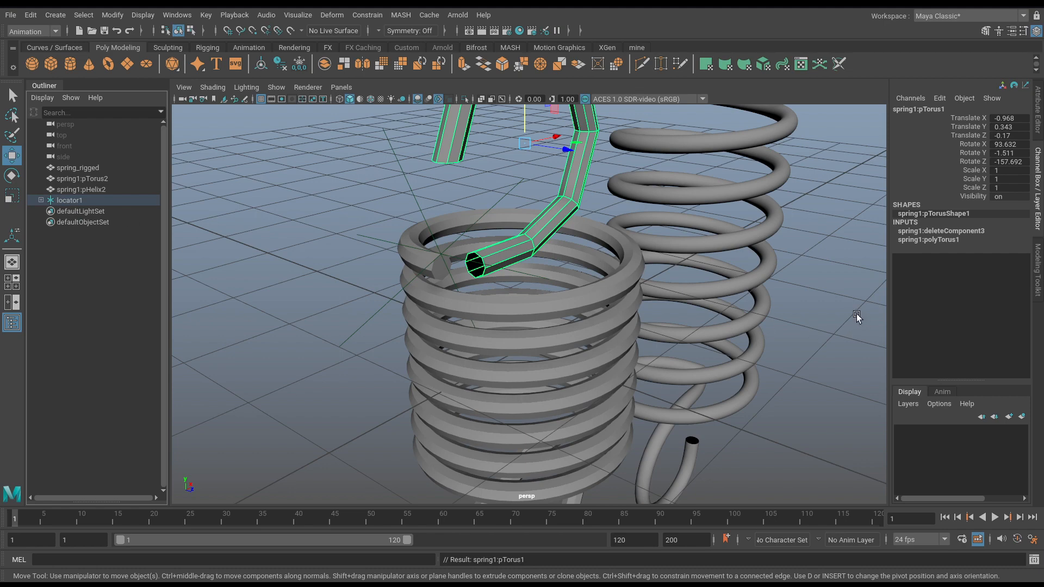
{"action": "left_click", "coordinate": [81, 189]}
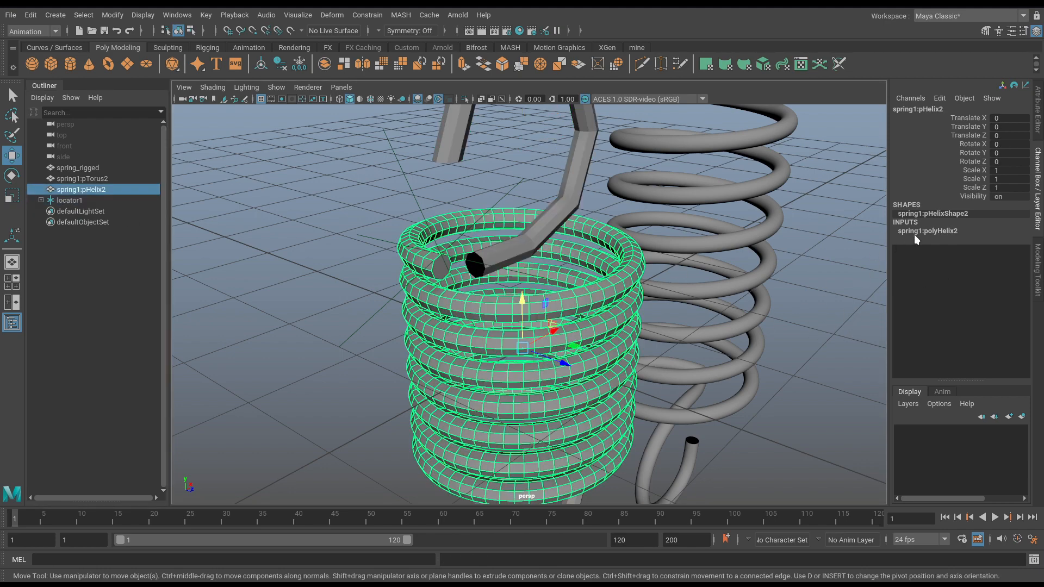
{"action": "left_click", "coordinate": [928, 230]}
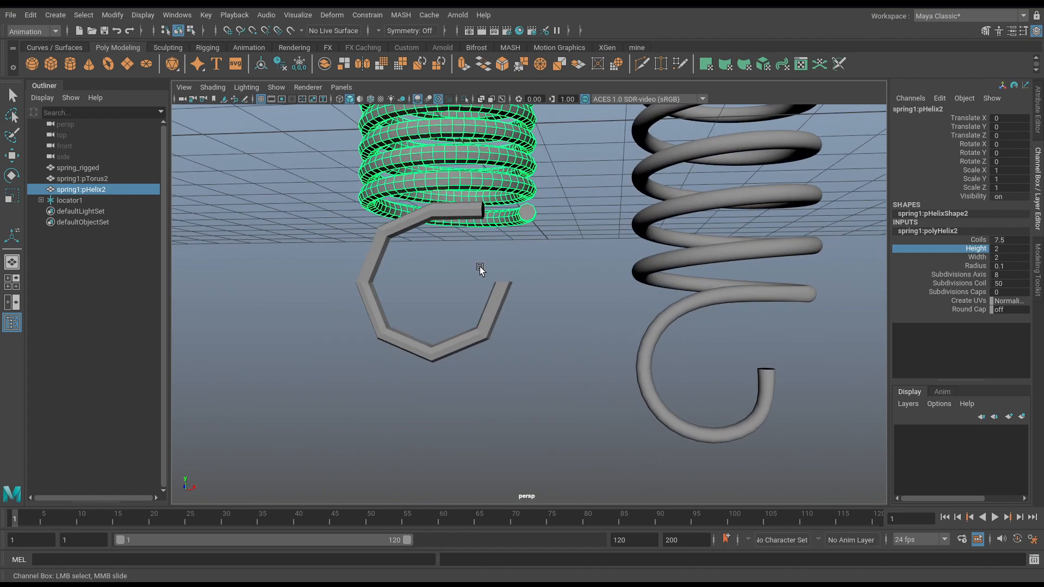
{"action": "left_click_drag", "start_coordinate": [481, 271], "coordinate": [655, 417]}
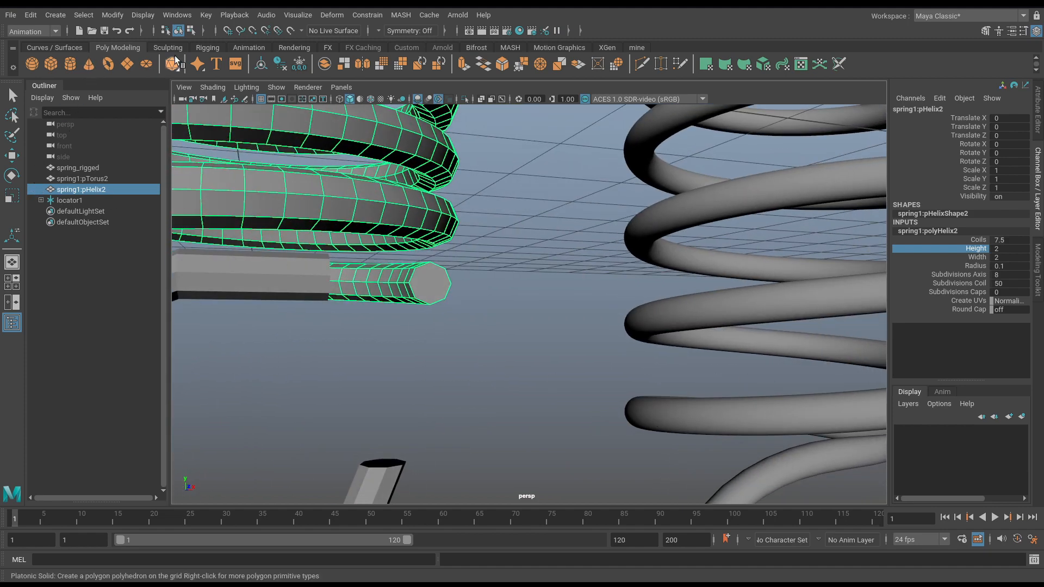
Create a second locator and Point On Poly constrain it to a face at the coil's lower end.
{"action": "key", "text": "space"}
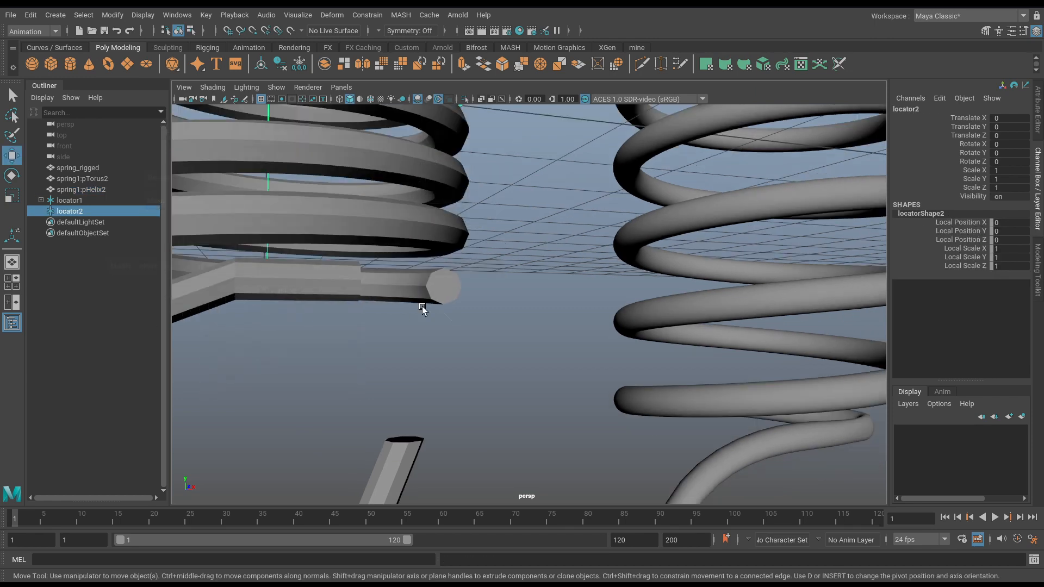
{"action": "right_click", "coordinate": [422, 308]}
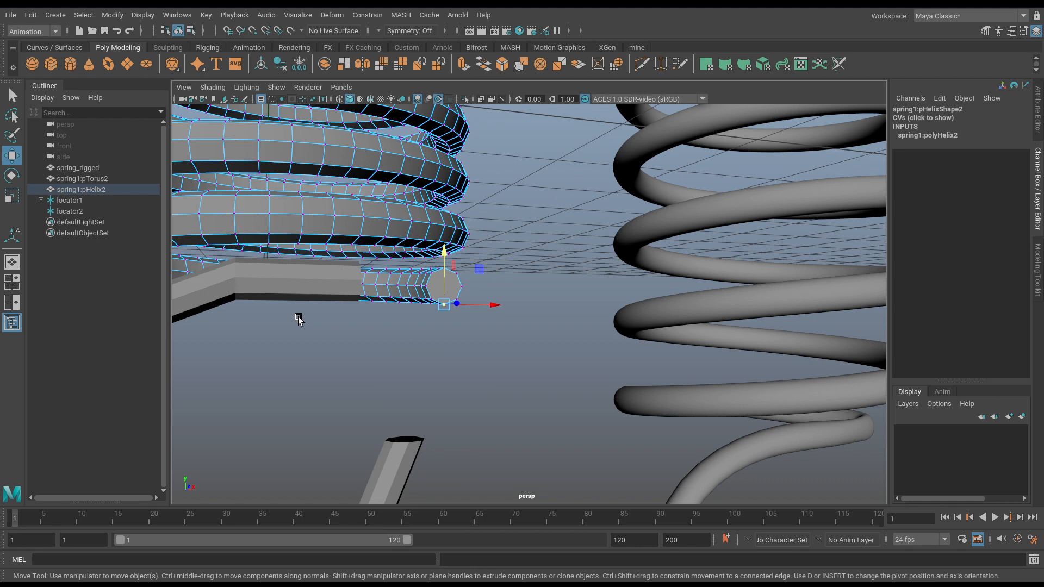
{"action": "left_click", "coordinate": [70, 211]}
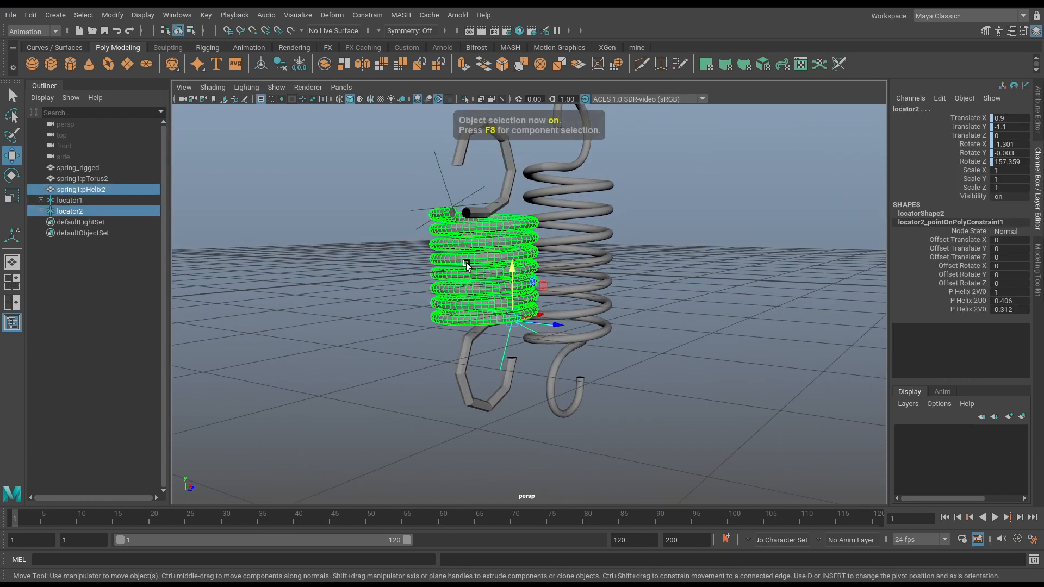
{"action": "left_click", "coordinate": [355, 297]}
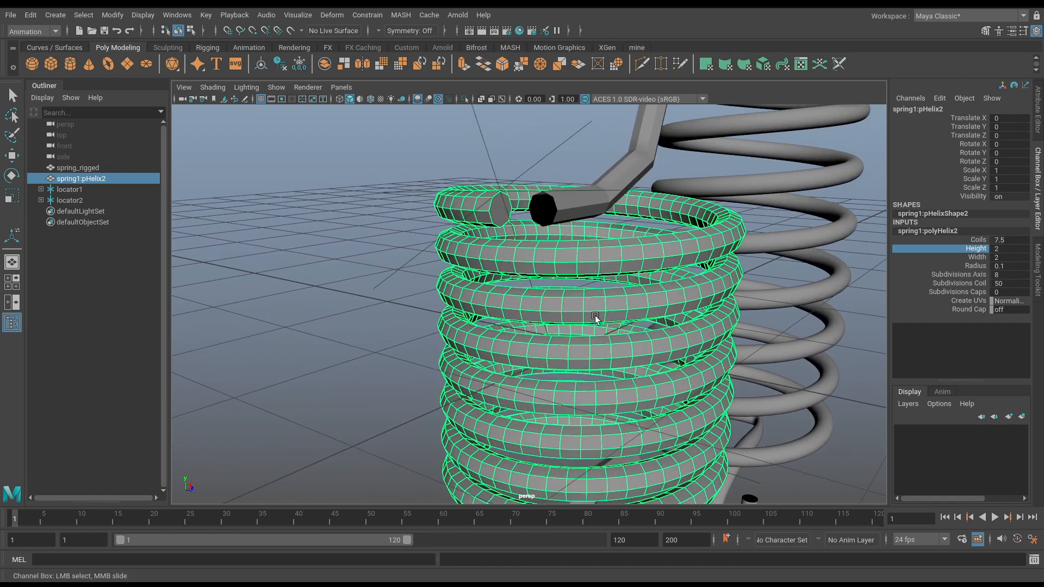
Bridge the border edges of each hook to the helix's open ends with Edit Mesh > Bridge.
{"action": "key", "text": "f11"}
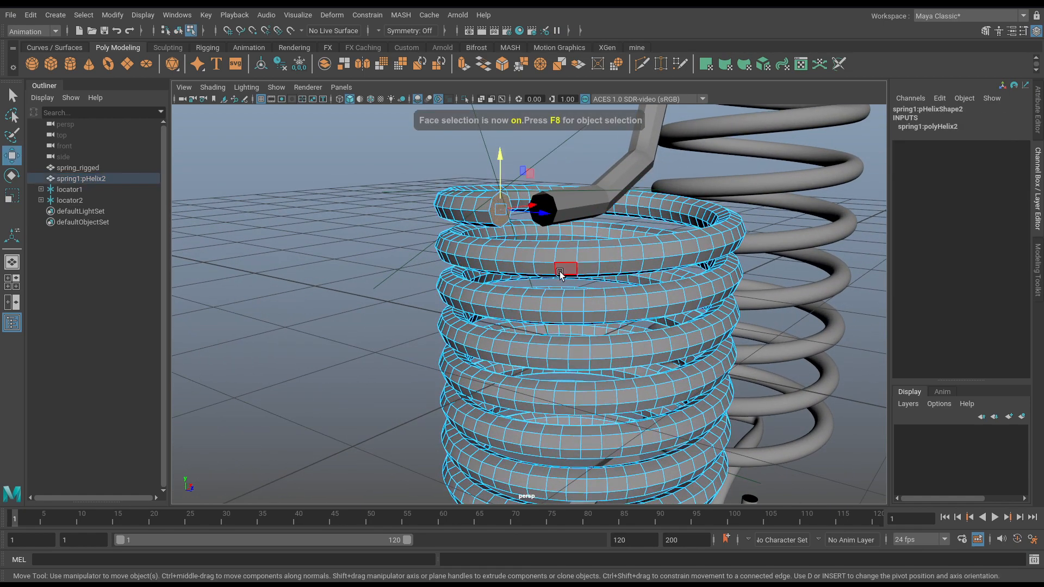
{"action": "left_click_drag", "start_coordinate": [562, 273], "coordinate": [542, 223]}
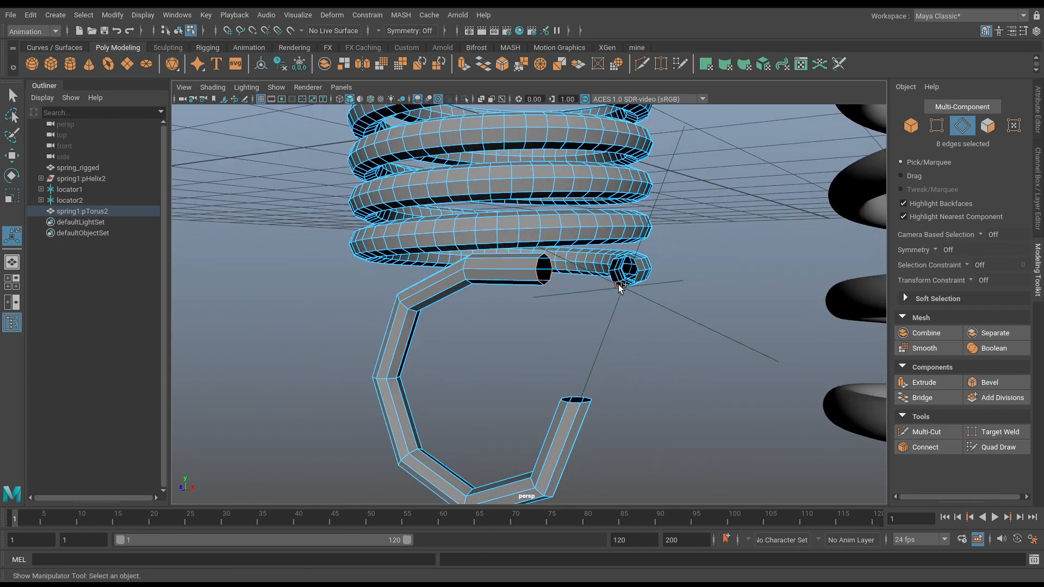
{"action": "left_click", "coordinate": [619, 270]}
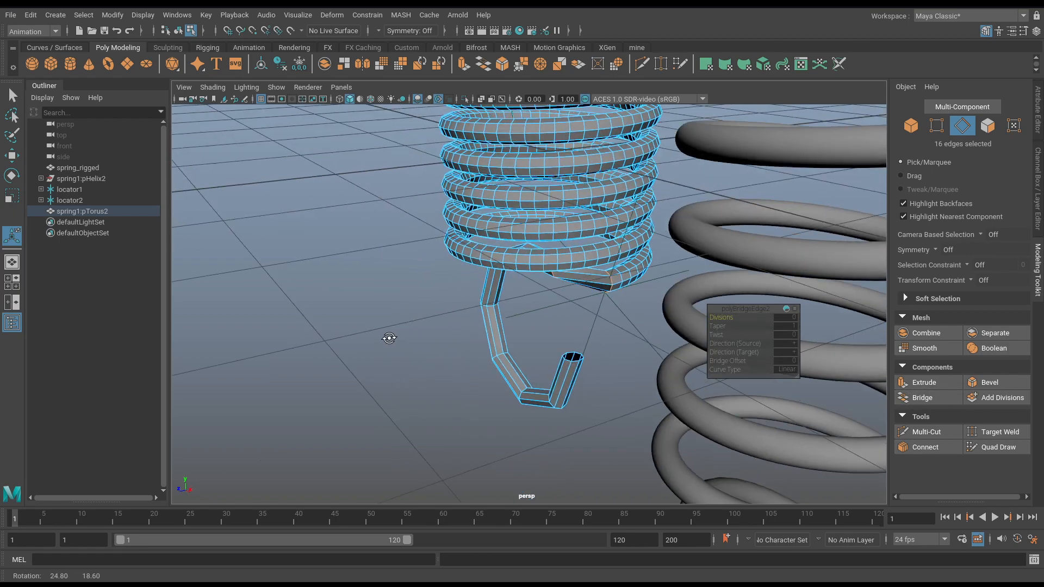
{"action": "left_click_drag", "start_coordinate": [389, 337], "coordinate": [607, 313]}
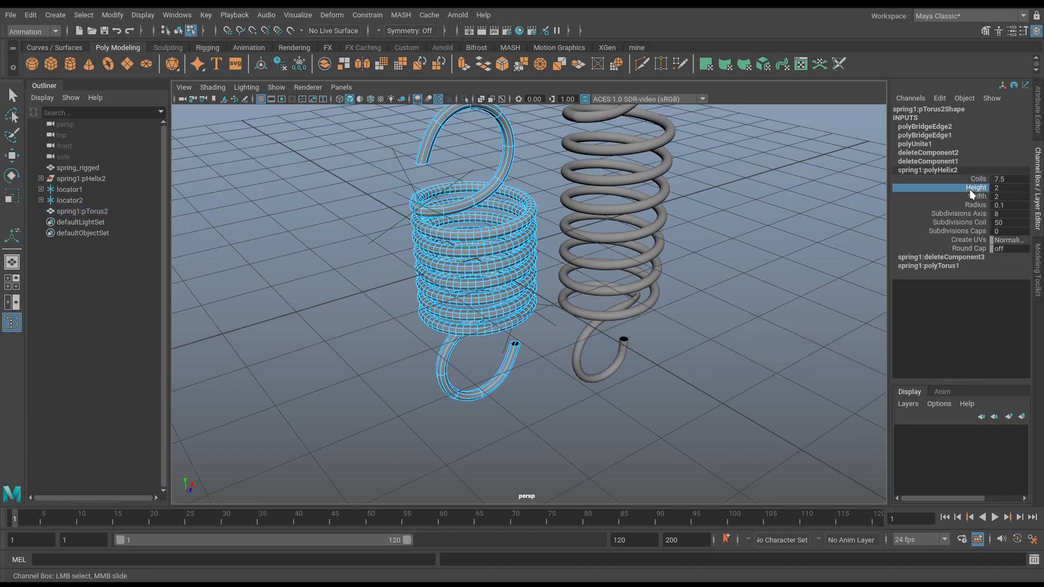
{"action": "mouse_move", "coordinate": [979, 209]}
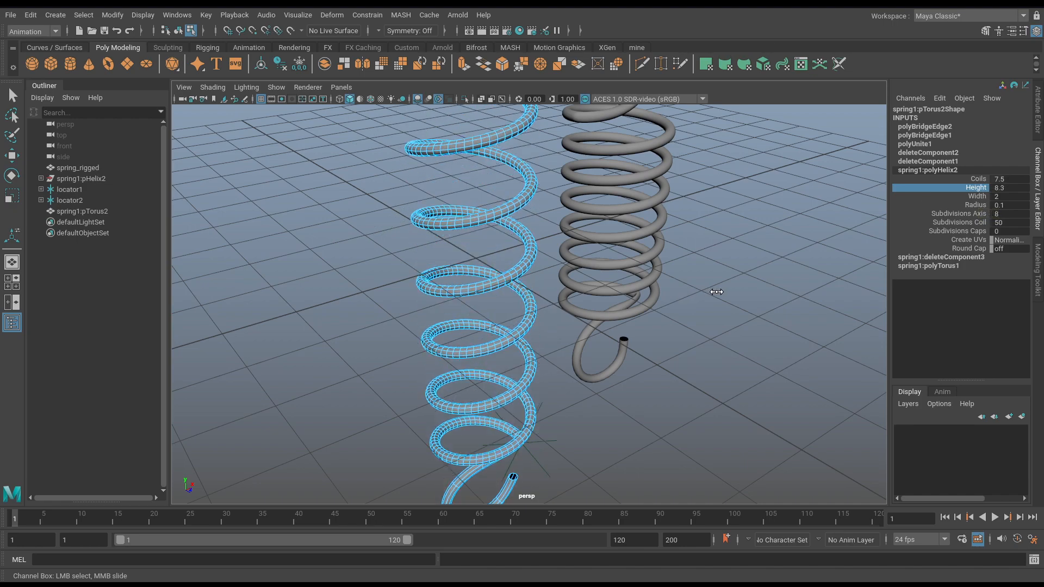
{"action": "left_click_drag", "start_coordinate": [717, 292], "coordinate": [588, 328]}
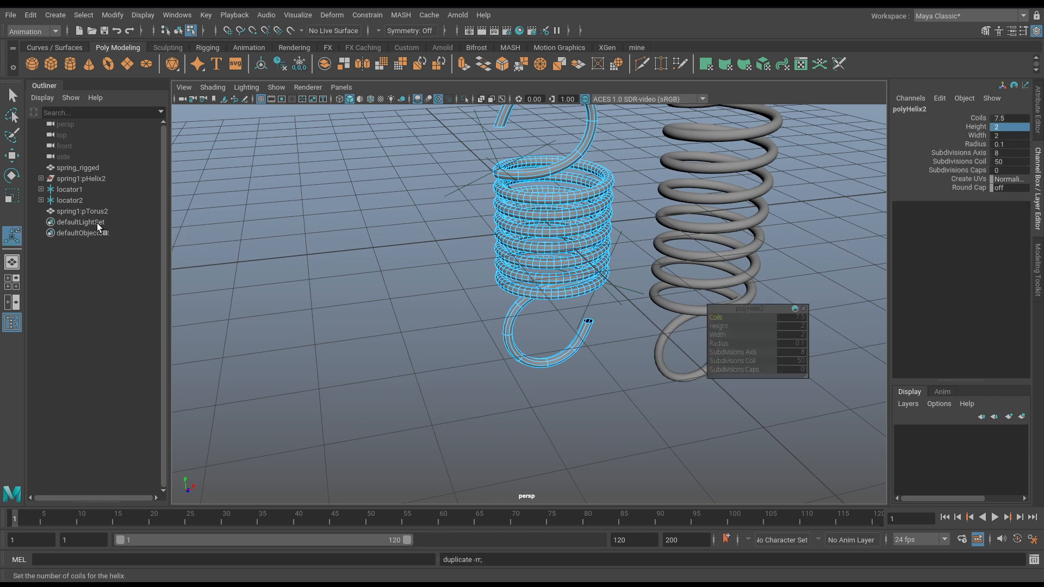
Duplicate spring1:pTorus2 with Ctrl+D and raise the original's polyHelix2 Height to stretch it tall.
{"action": "left_click", "coordinate": [79, 222]}
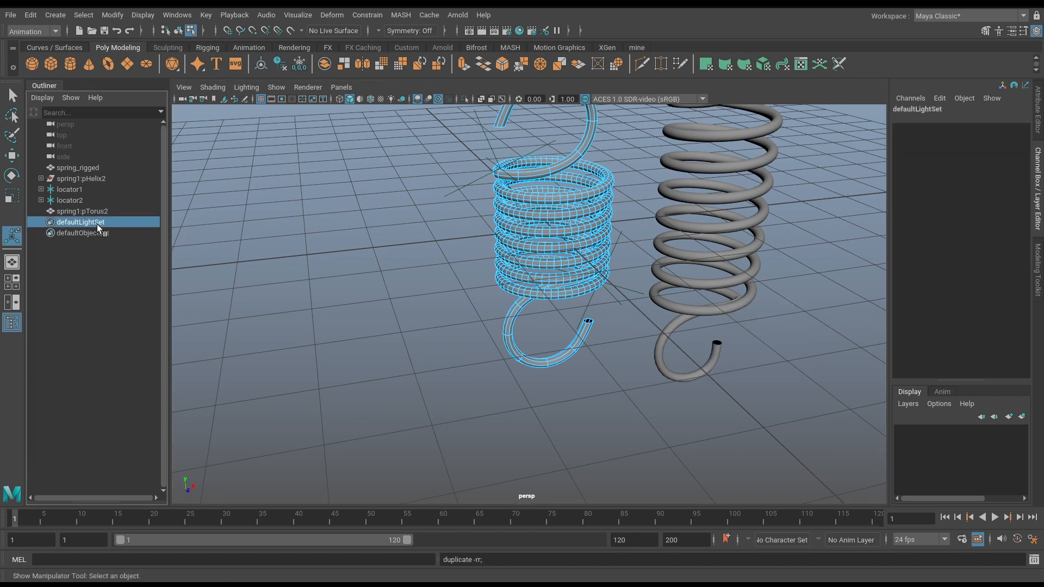
{"action": "left_click", "coordinate": [83, 211]}
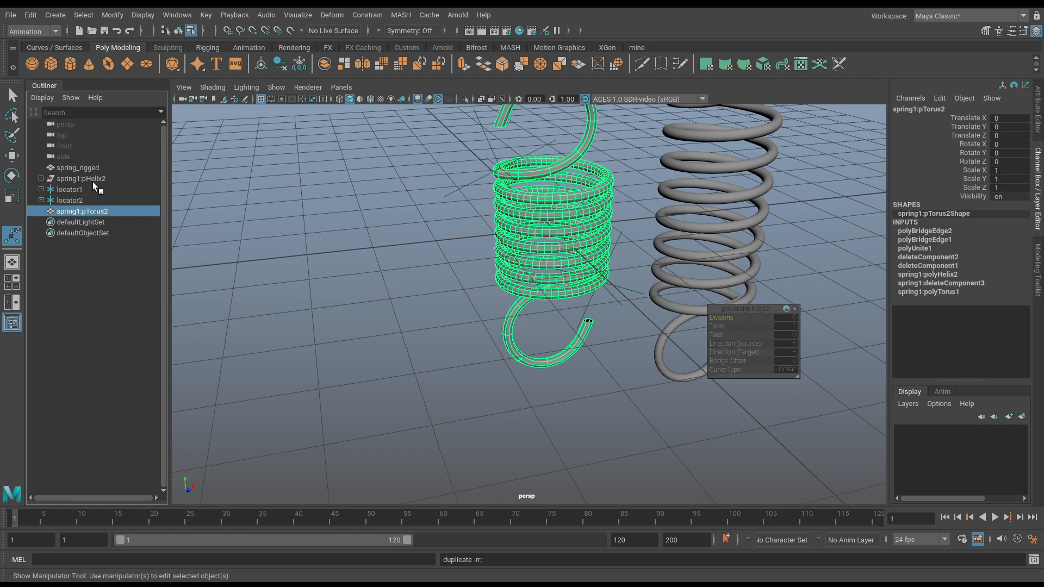
{"action": "mouse_move", "coordinate": [861, 242]}
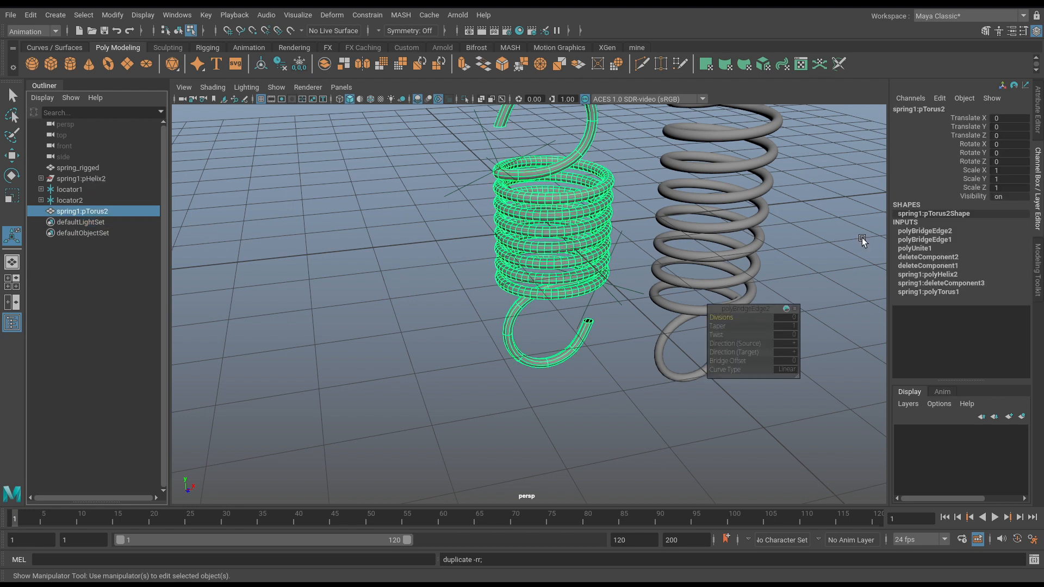
{"action": "left_click", "coordinate": [81, 179]}
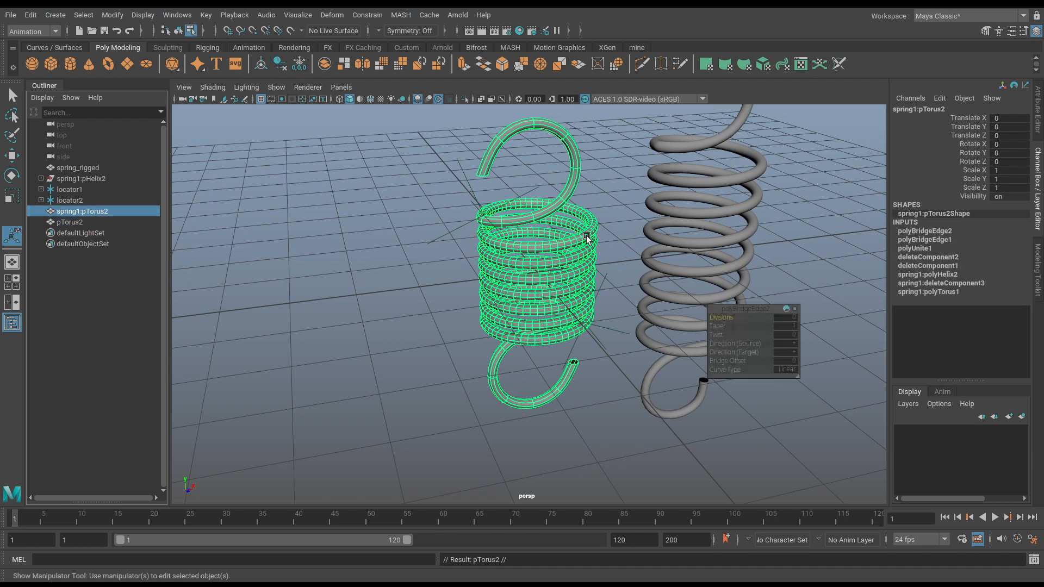
{"action": "mouse_move", "coordinate": [946, 268]}
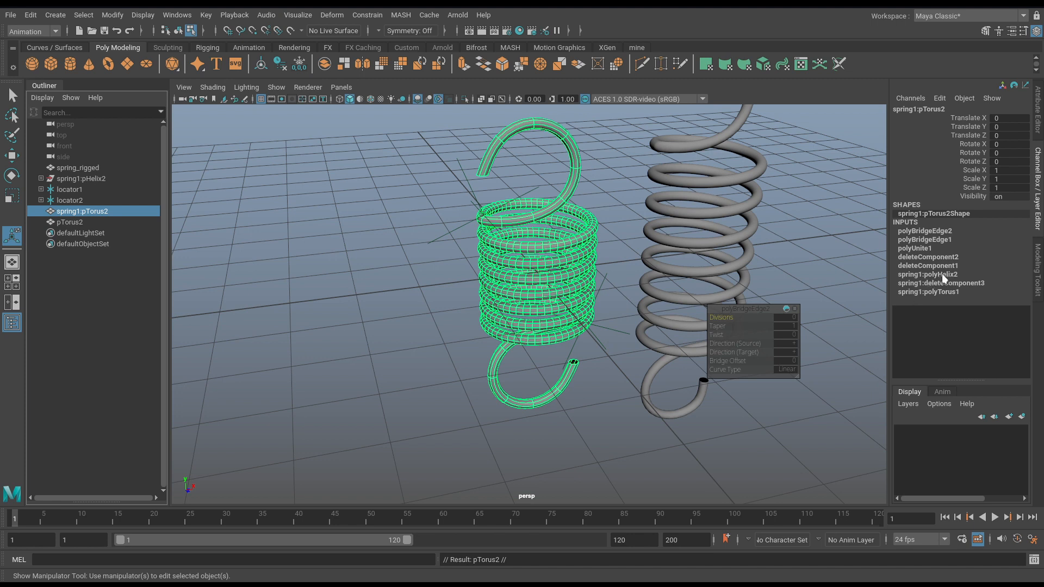
{"action": "left_click", "coordinate": [927, 274]}
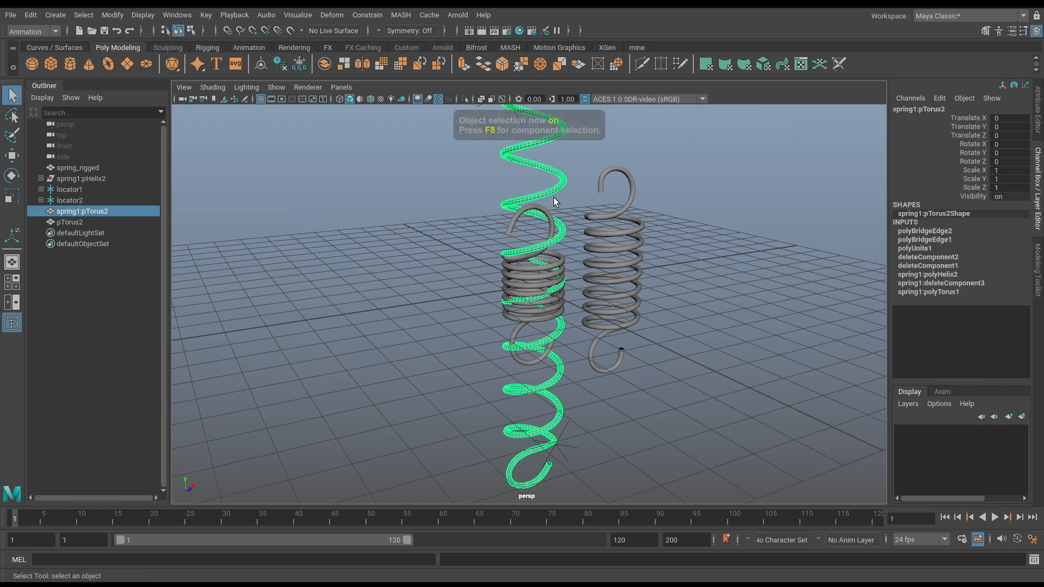
In object mode select spring1:pTorus2 then Shift-add pTorus2 in the Outliner.
{"action": "key", "text": "space"}
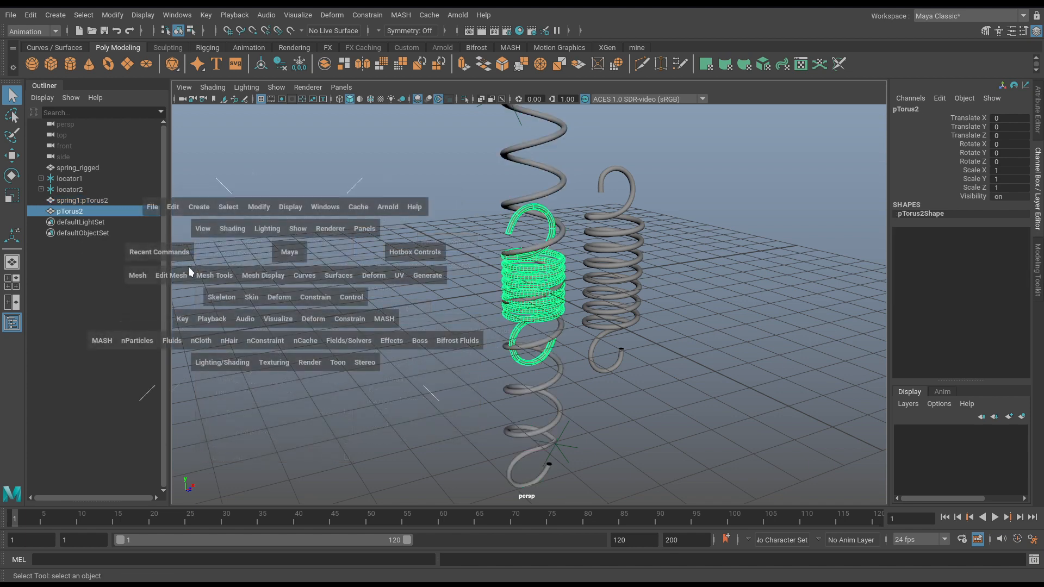
{"action": "left_click", "coordinate": [173, 207]}
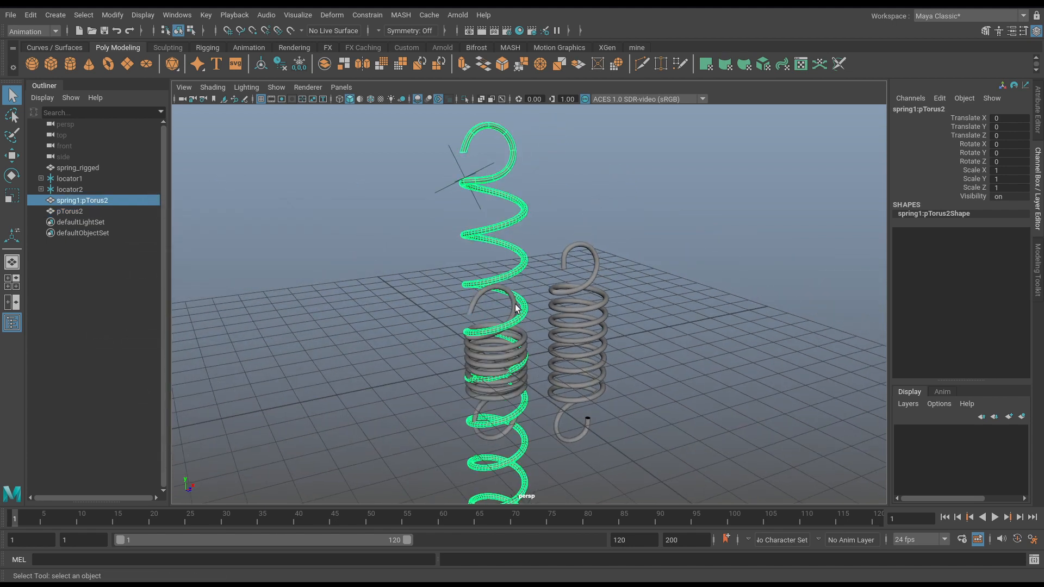
{"action": "left_click", "coordinate": [70, 211]}
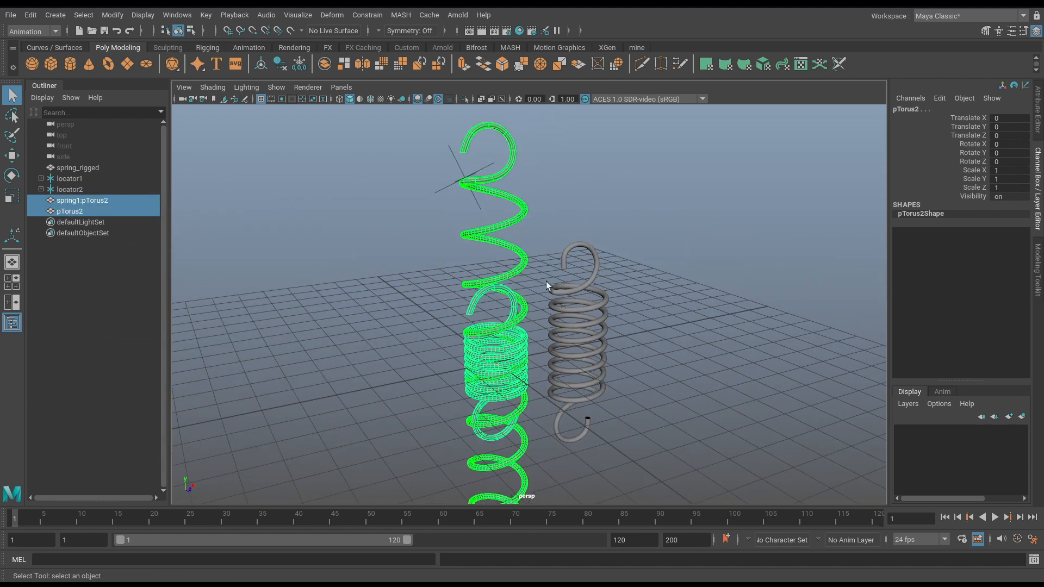
{"action": "key", "text": "space"}
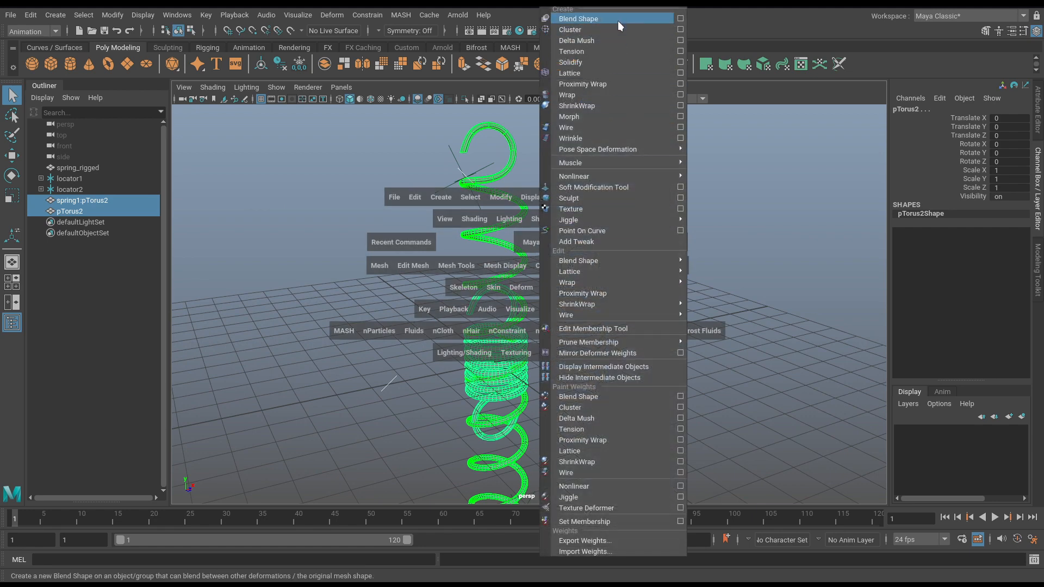
Apply Deform > Blend Shape between the springs, nudge the weight, and hide the target with Ctrl+H.
{"action": "left_click", "coordinate": [577, 19]}
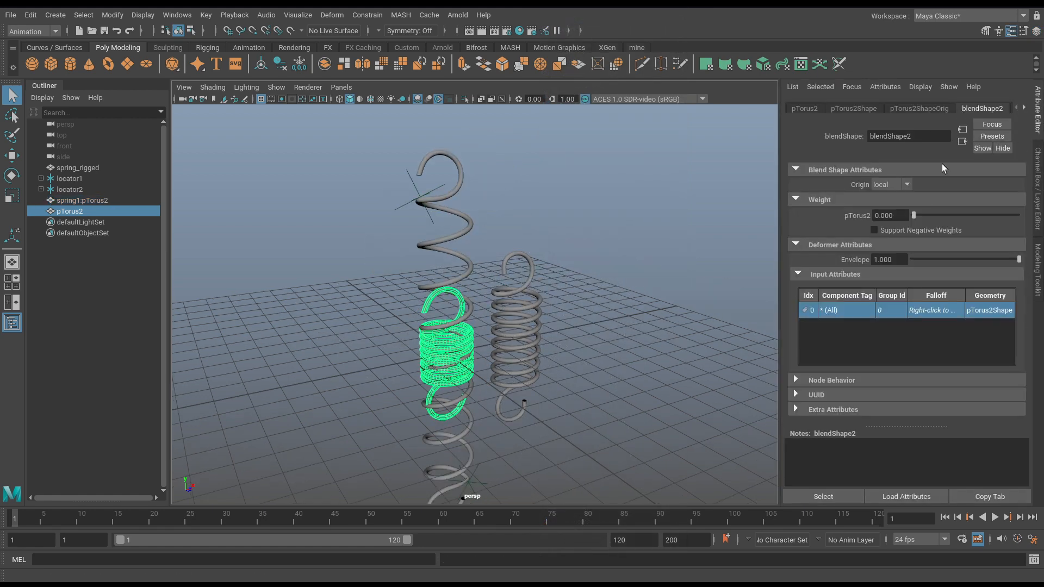
{"action": "left_click_drag", "start_coordinate": [914, 216], "coordinate": [924, 216]}
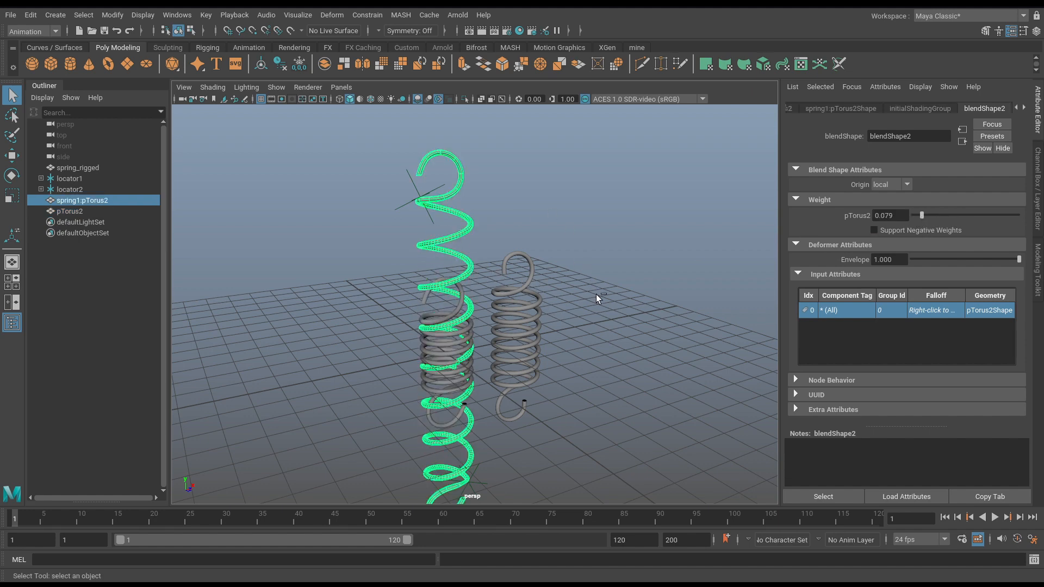
{"action": "key", "text": "ctrl+h"}
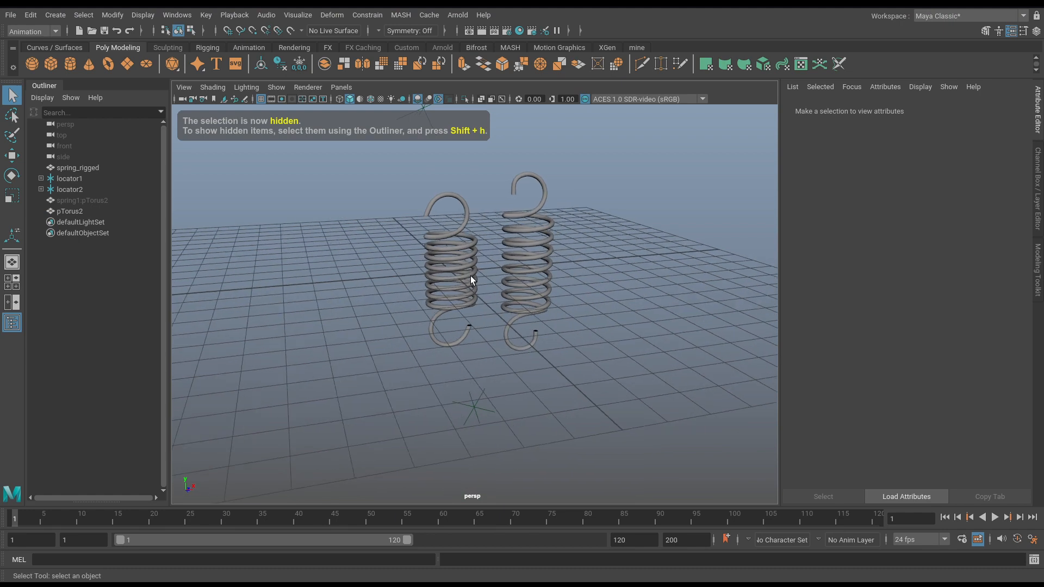
Sweep pTorus2's blendShape2 weight between 0 and 1 several times, leaving it at 0.
{"action": "left_click", "coordinate": [70, 211]}
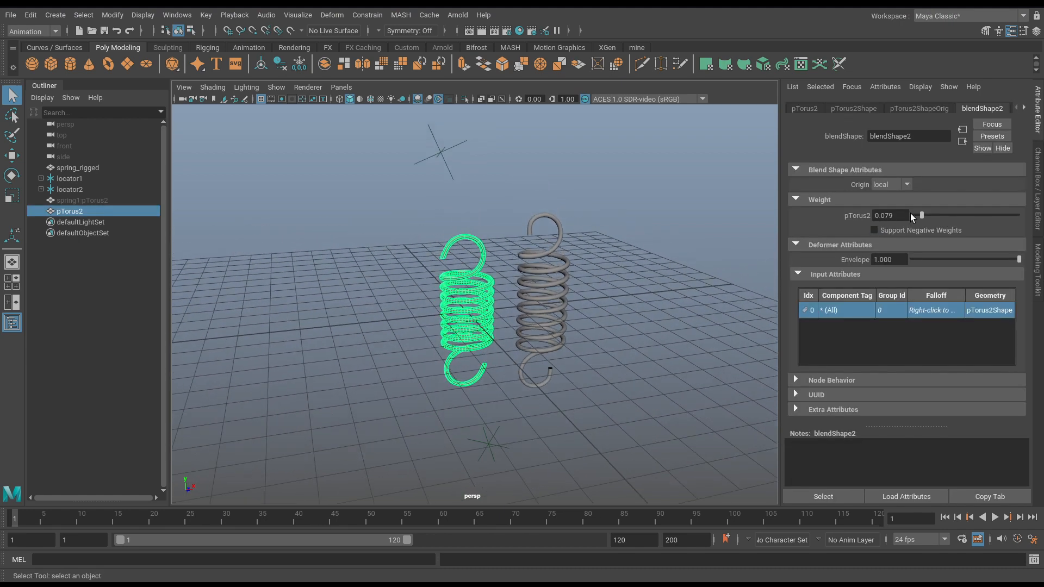
{"action": "left_click_drag", "start_coordinate": [923, 215], "coordinate": [1018, 215]}
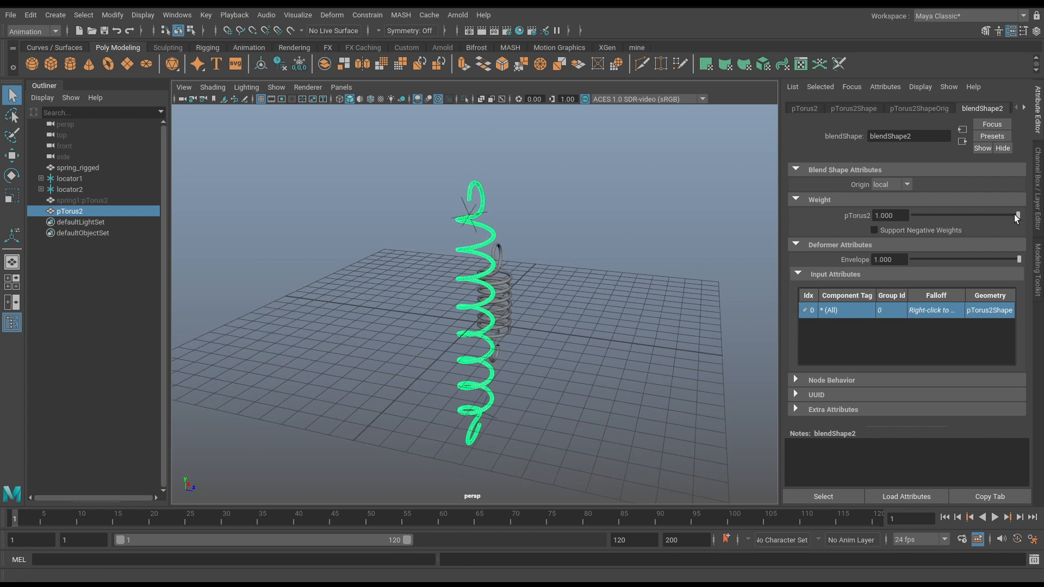
{"action": "left_click_drag", "start_coordinate": [1015, 215], "coordinate": [924, 215]}
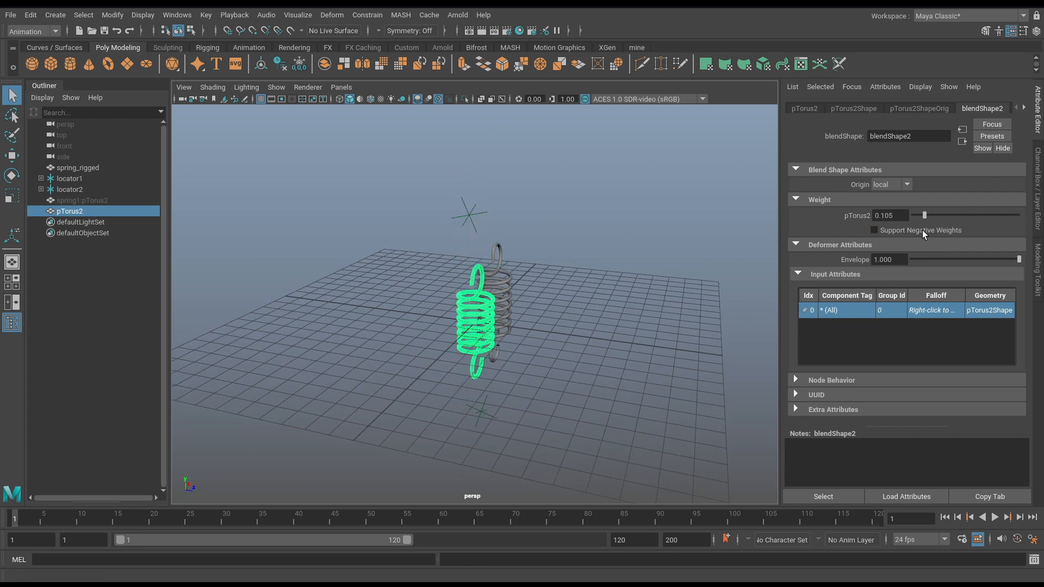
{"action": "left_click_drag", "start_coordinate": [925, 216], "coordinate": [969, 216]}
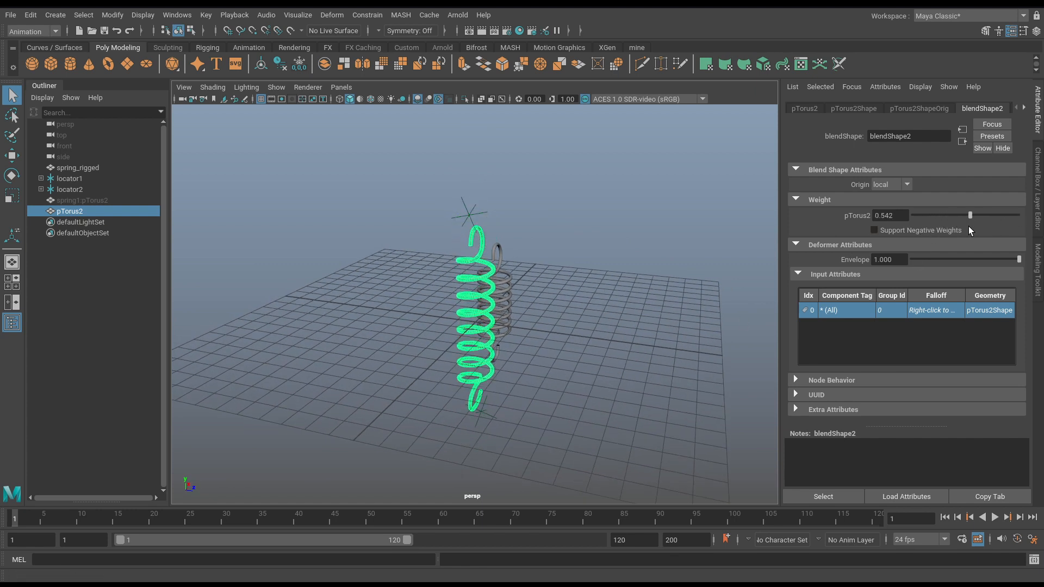
{"action": "left_click_drag", "start_coordinate": [973, 215], "coordinate": [969, 216]}
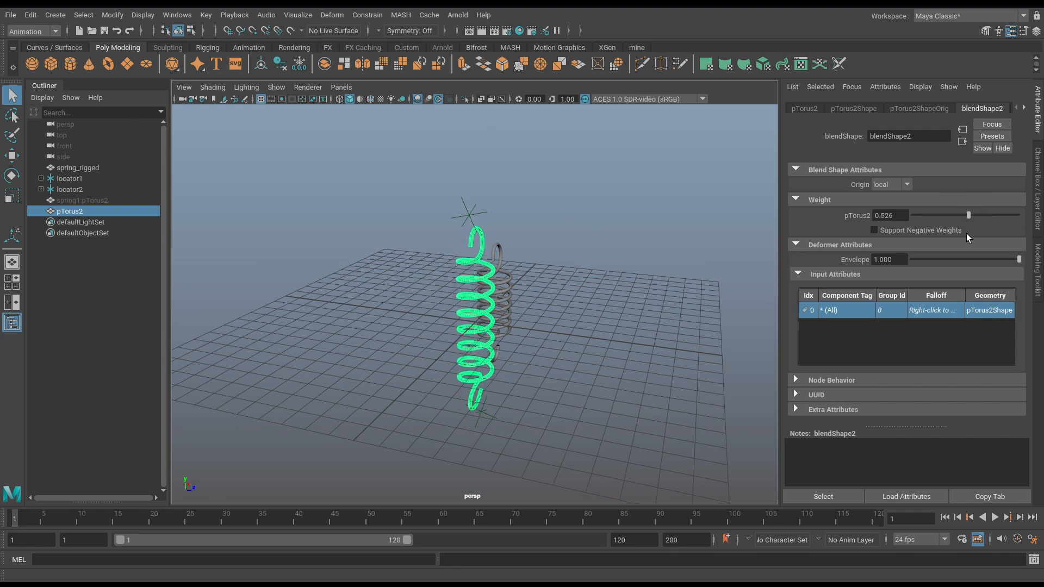
{"action": "left_click_drag", "start_coordinate": [969, 216], "coordinate": [948, 215]}
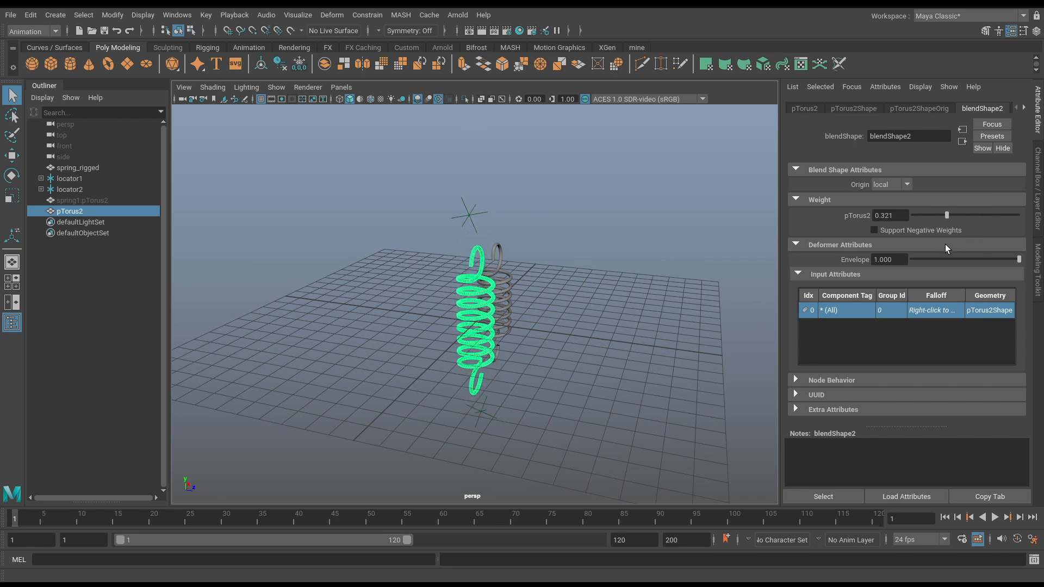
{"action": "left_click_drag", "start_coordinate": [947, 216], "coordinate": [955, 215]}
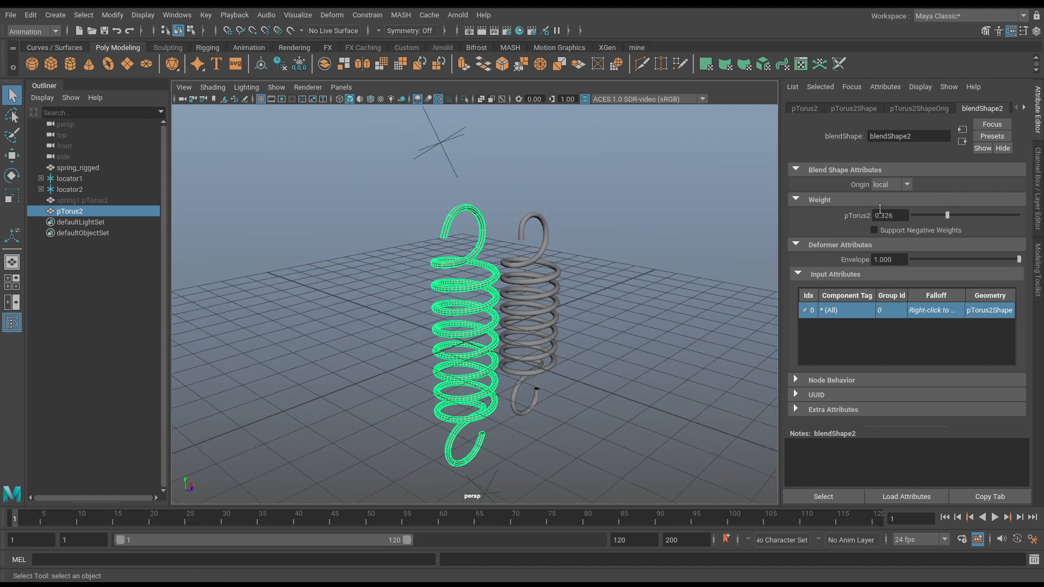
{"action": "left_click_drag", "start_coordinate": [948, 215], "coordinate": [1001, 215]}
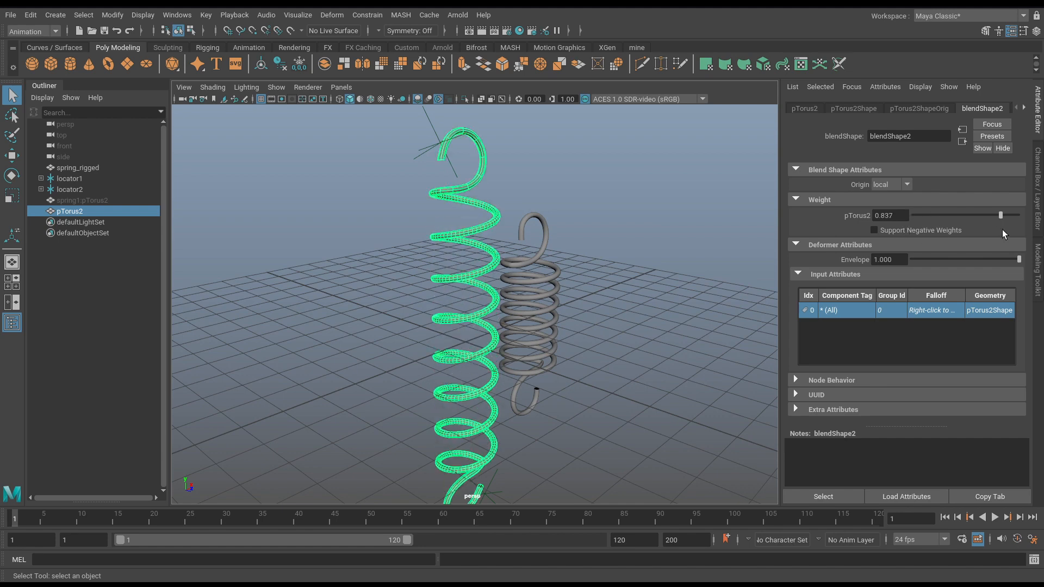
{"action": "left_click_drag", "start_coordinate": [998, 215], "coordinate": [914, 215]}
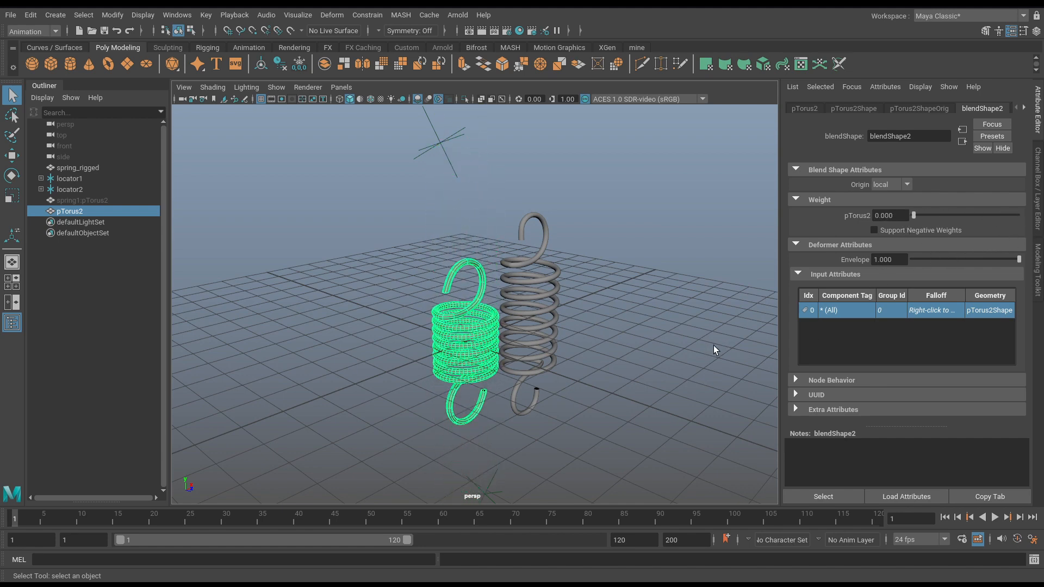
{"action": "mouse_move", "coordinate": [816, 333]}
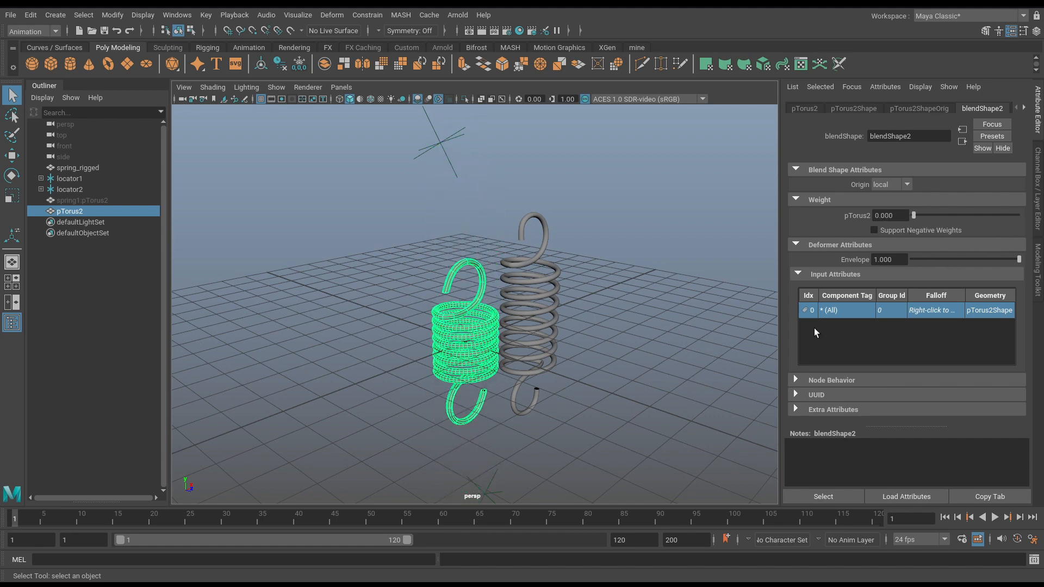